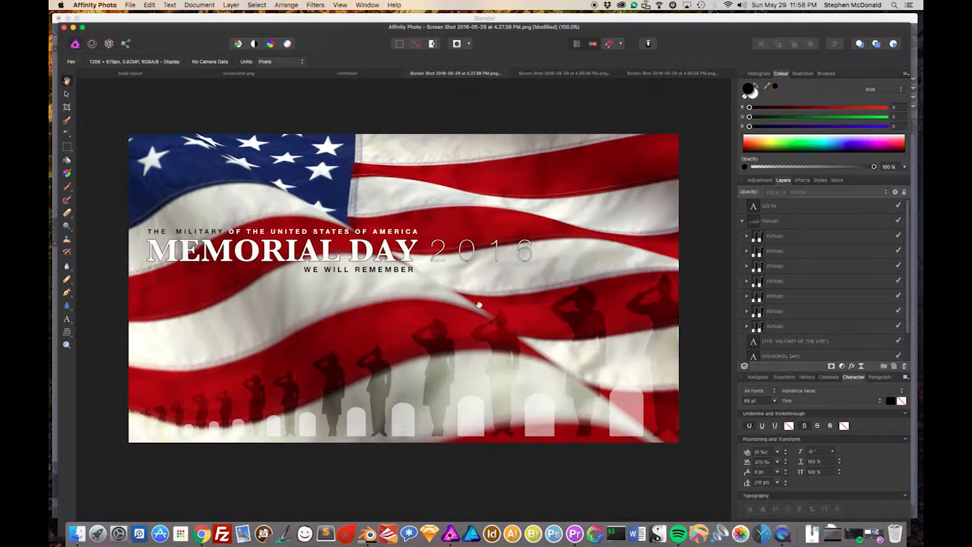
pyautogui.moveTo(397, 305)
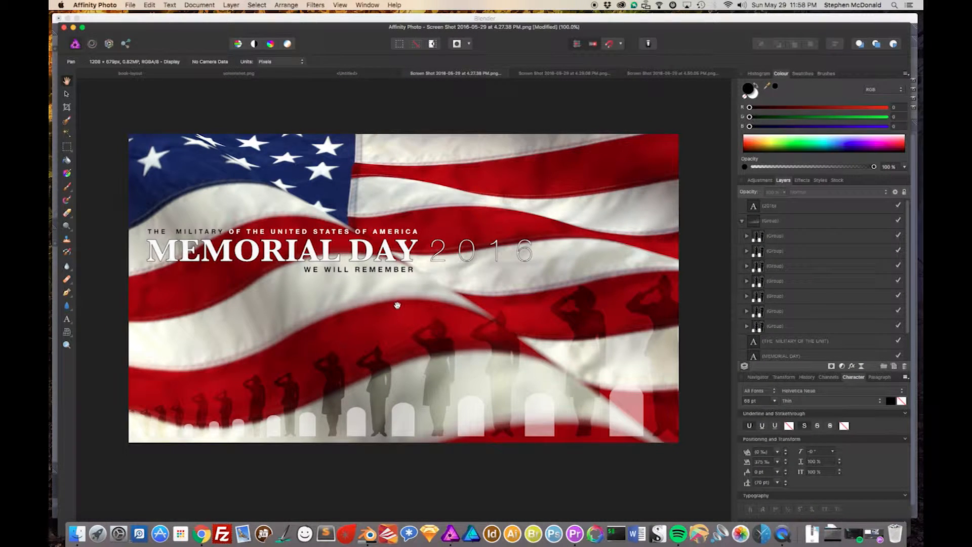
pyautogui.moveTo(316, 174)
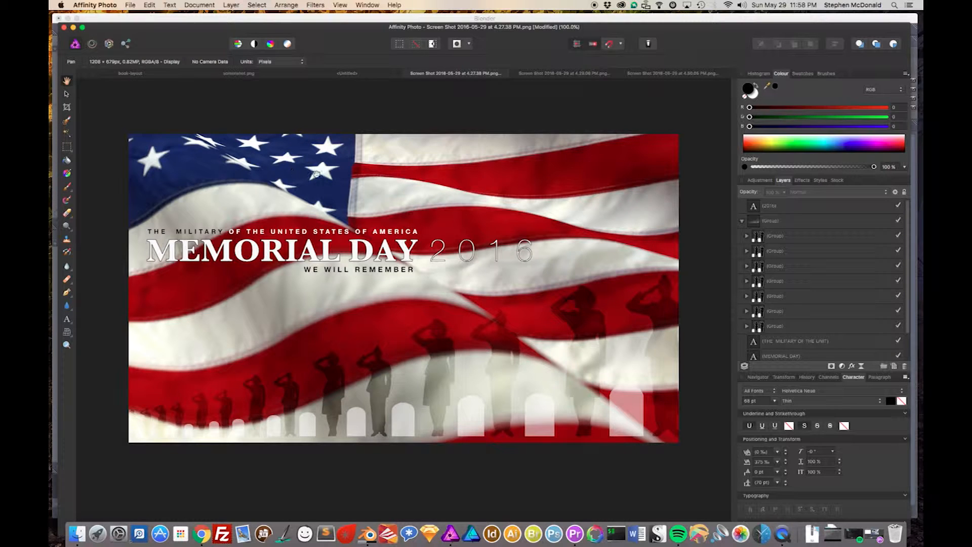
pyautogui.moveTo(368, 532)
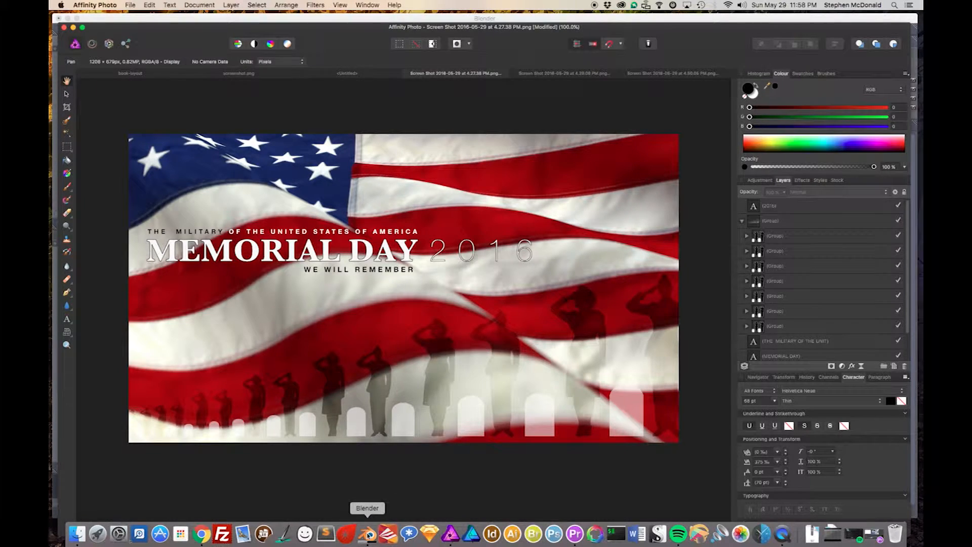
# Step: Focus the camera's depth of field on us-flag with High Quality on and Aperture Type F-stop
pyautogui.click(366, 534)
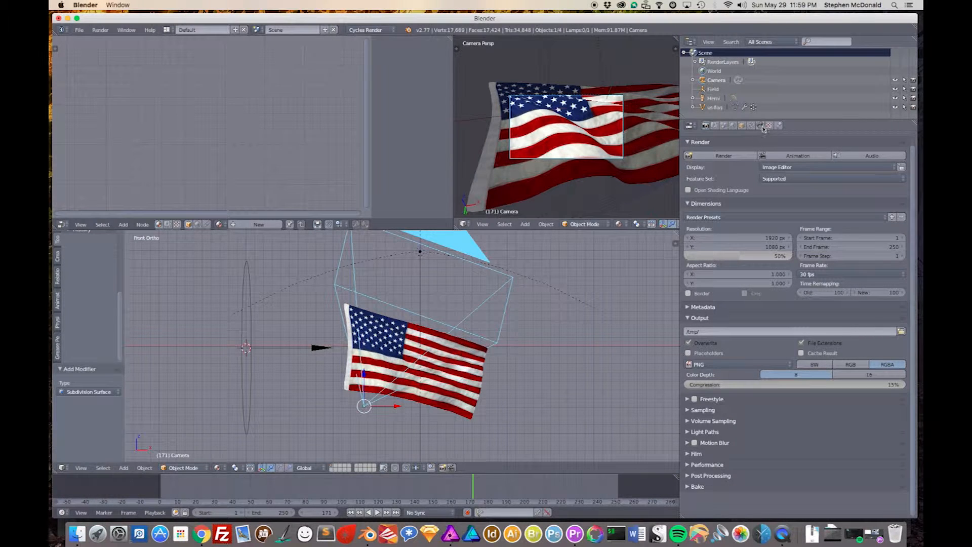
pyautogui.click(759, 125)
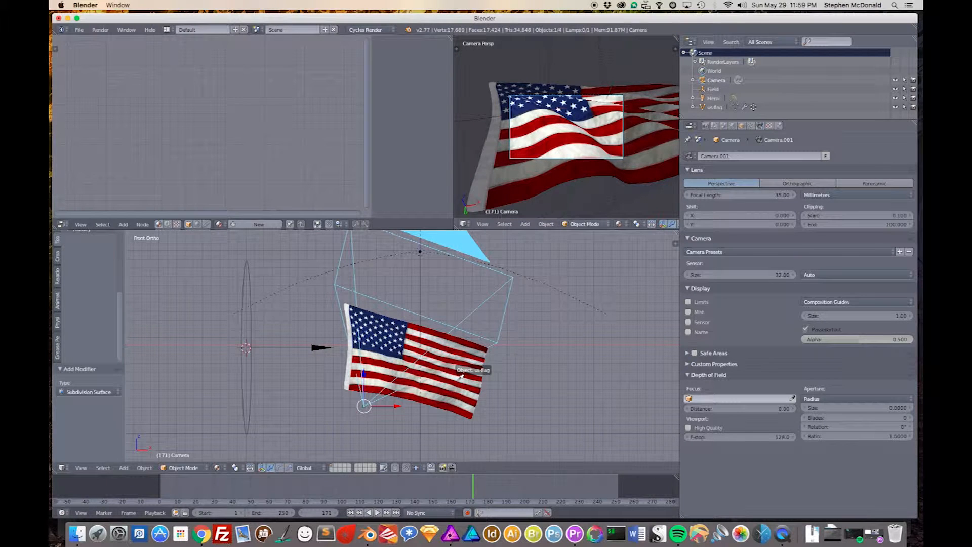
pyautogui.click(739, 398)
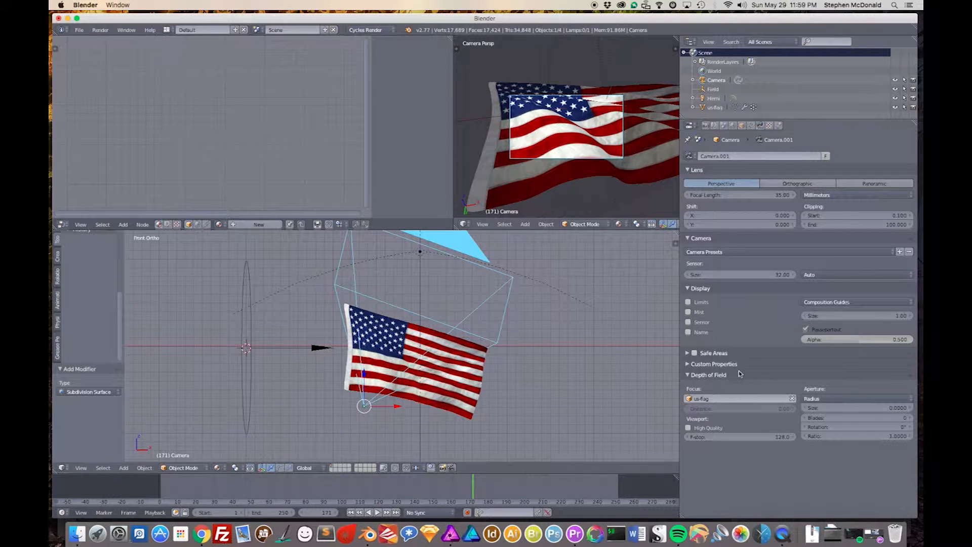
pyautogui.click(856, 398)
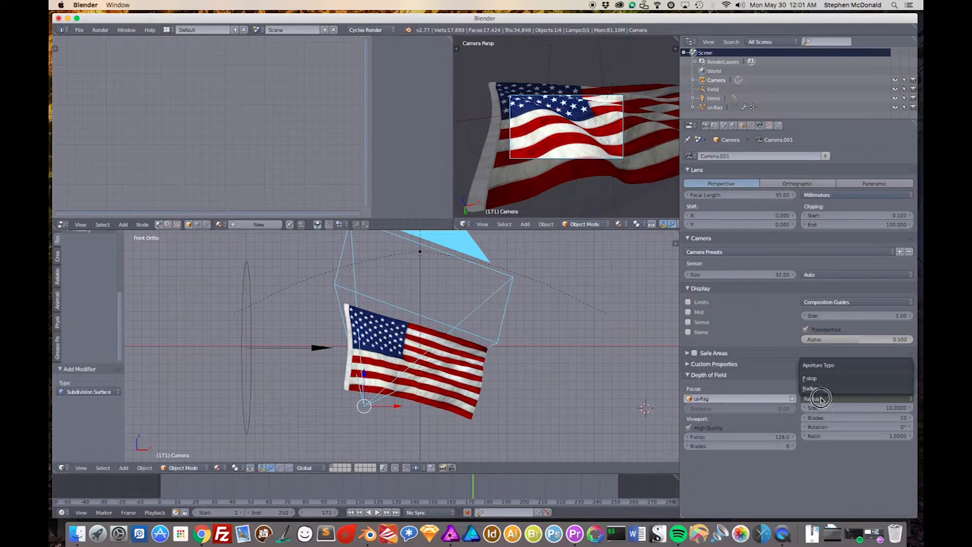
pyautogui.click(812, 378)
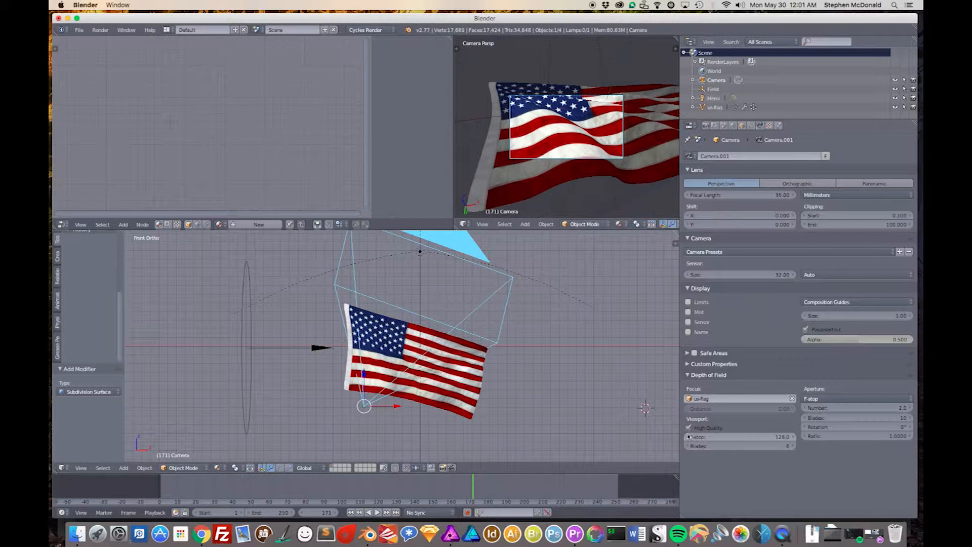
pyautogui.click(688, 427)
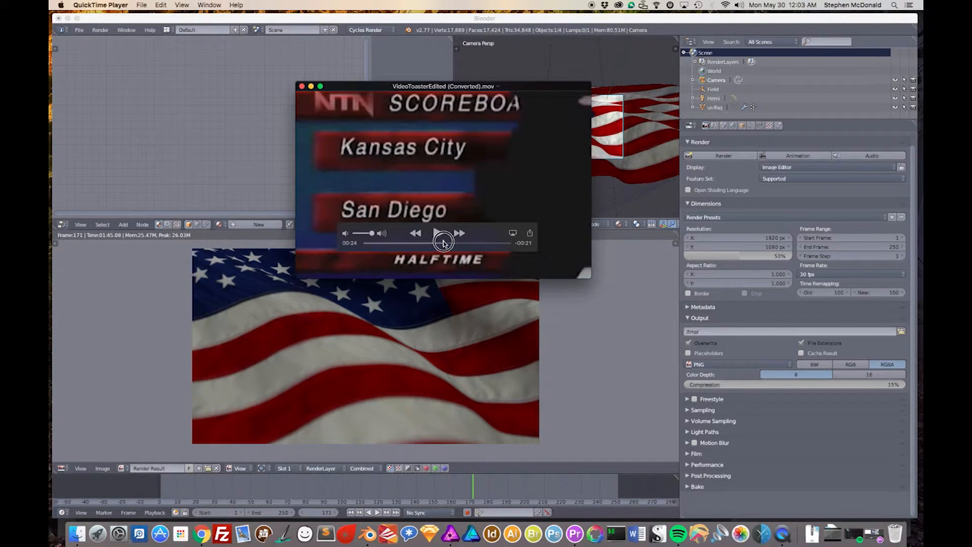
# Step: Play the converted clip past the halftime scoreboard and pause it on the baseball scene
pyautogui.click(442, 233)
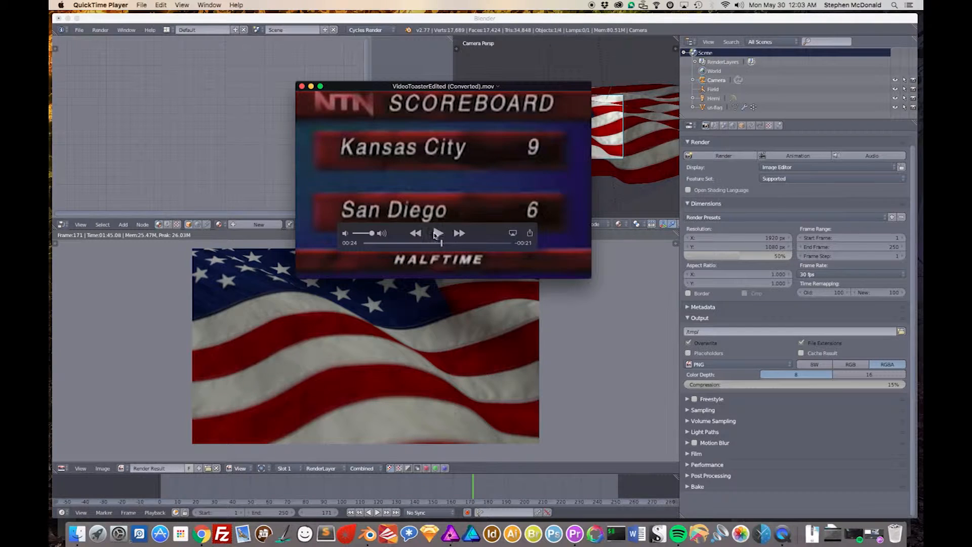
pyautogui.click(438, 233)
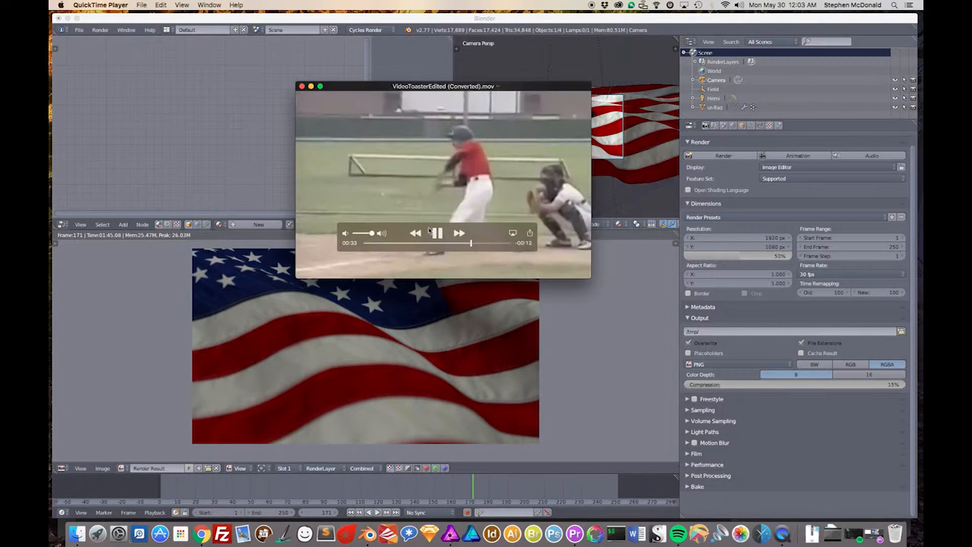
pyautogui.click(435, 233)
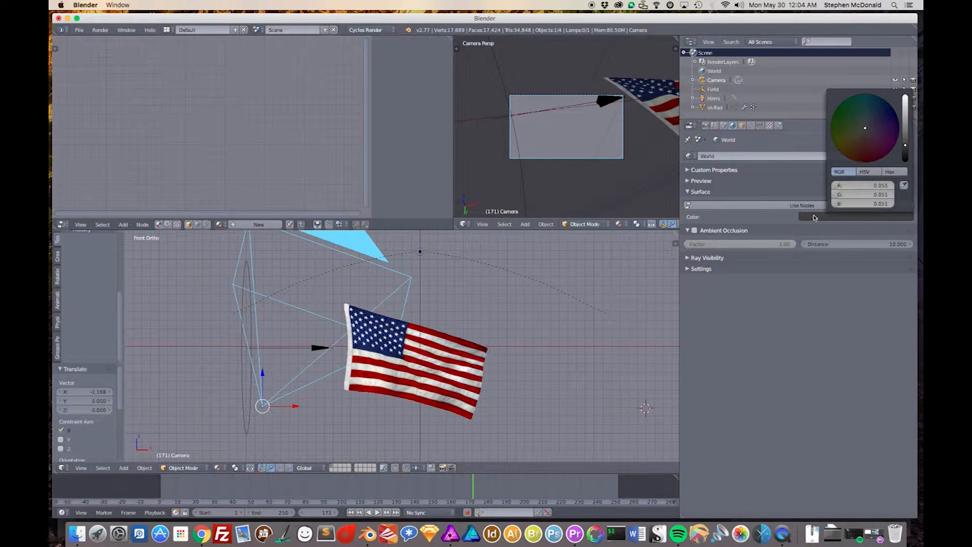
# Step: Set the World surface color to bright green
pyautogui.click(864, 127)
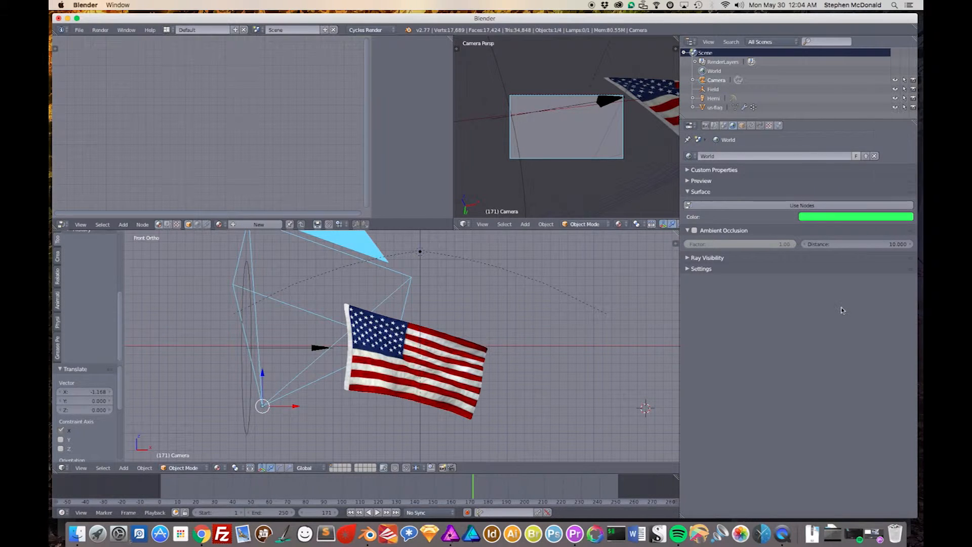
pyautogui.moveTo(575, 138)
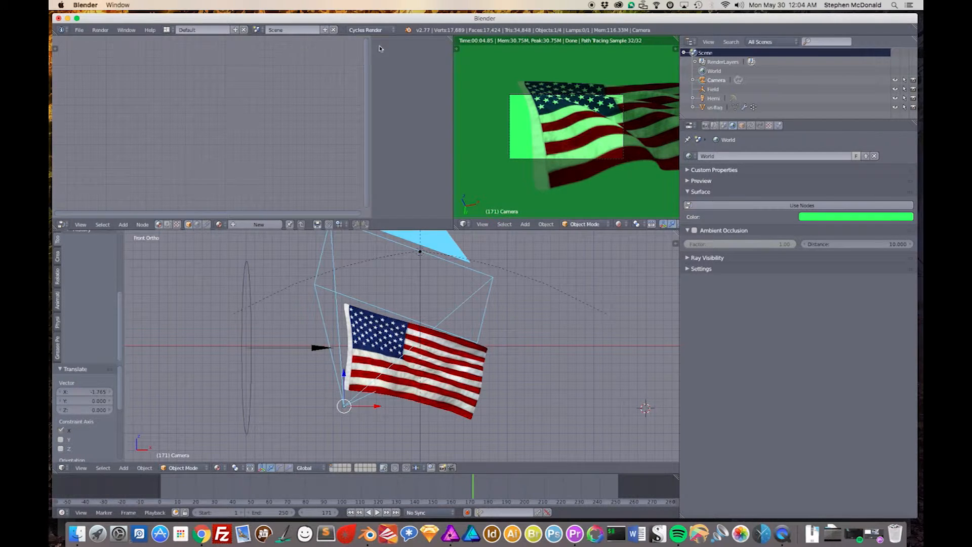
# Step: Check the flag's material, then turn off the world's Diffuse ray visibility to remove the green tint
pyautogui.click(366, 29)
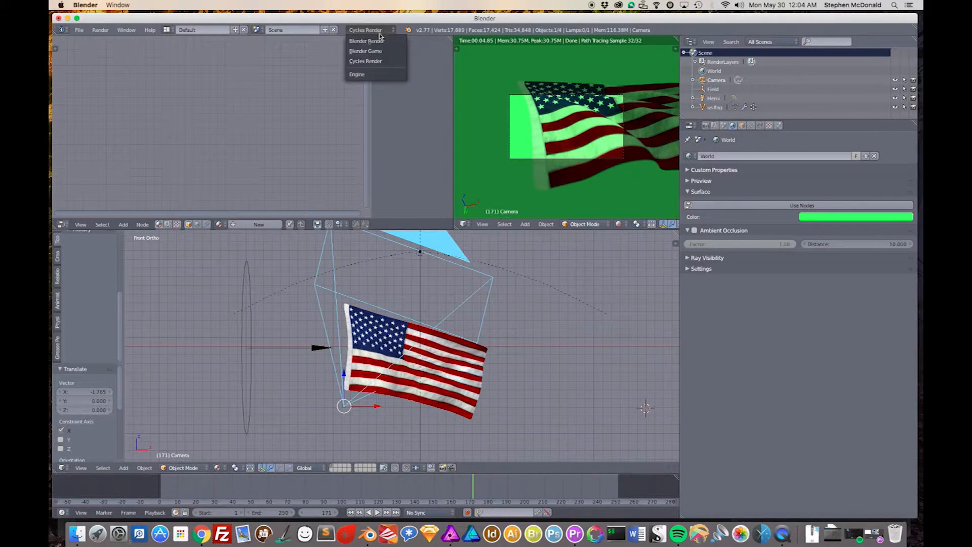
pyautogui.moveTo(365, 51)
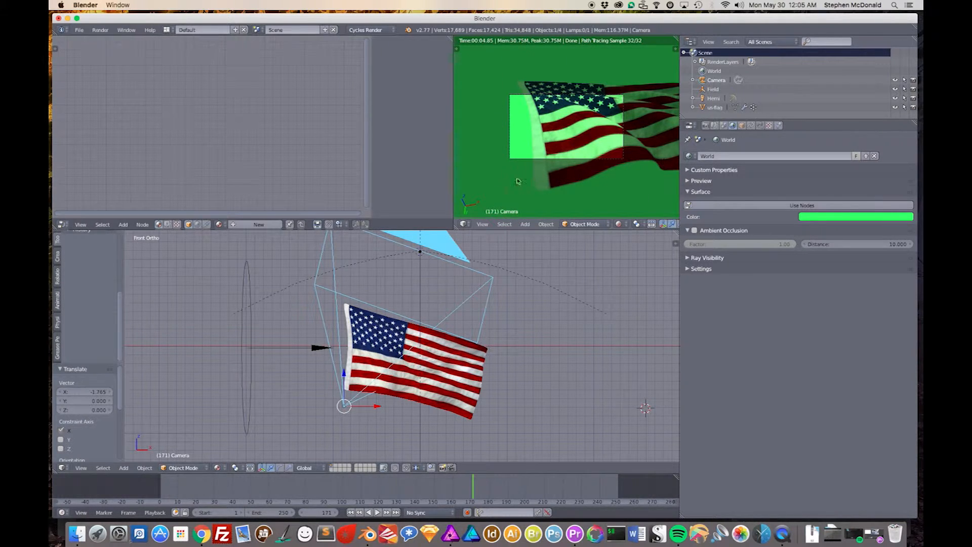
pyautogui.moveTo(584, 102)
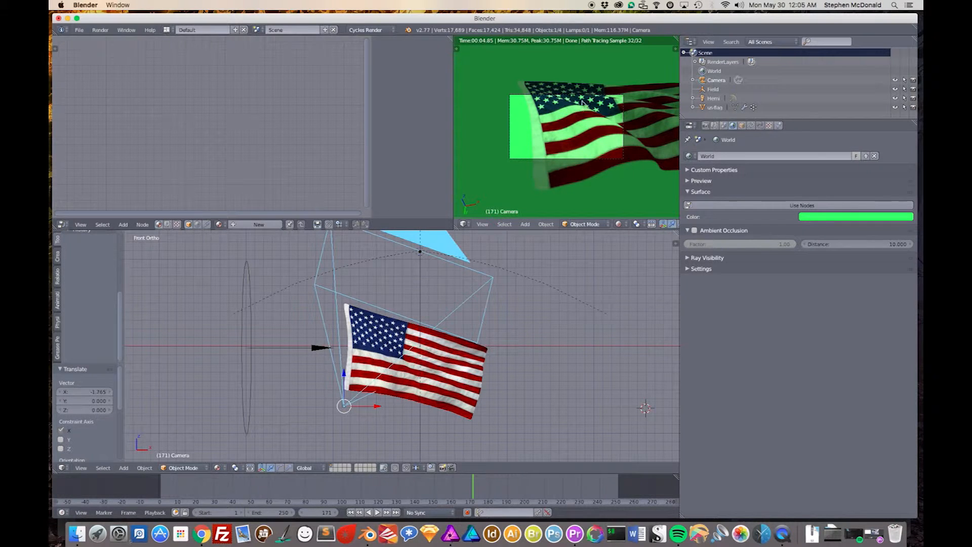
pyautogui.moveTo(380, 35)
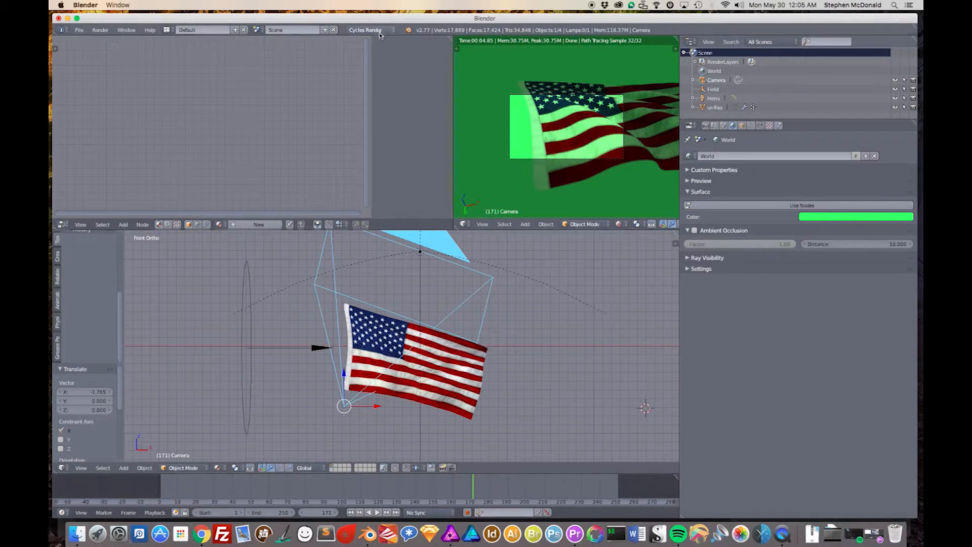
pyautogui.moveTo(465, 107)
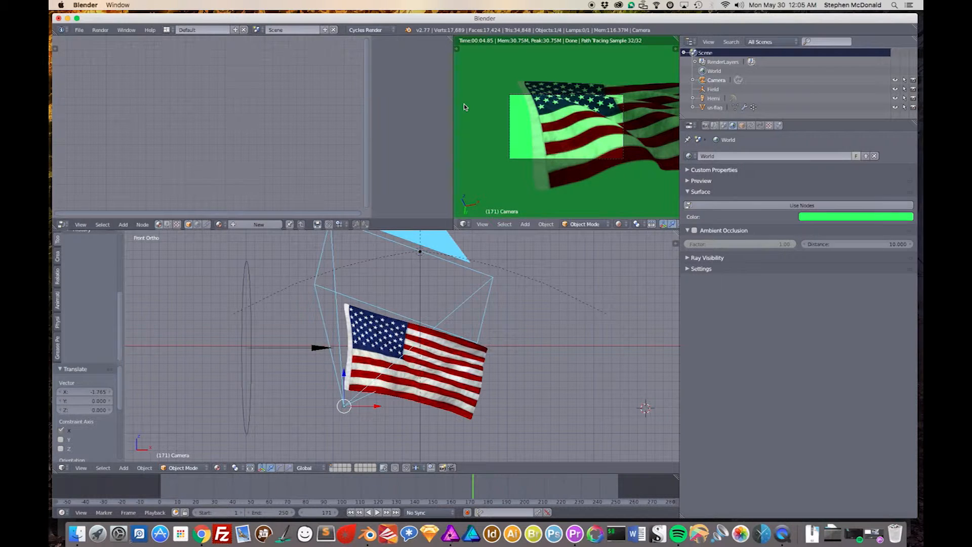
pyautogui.moveTo(561, 117)
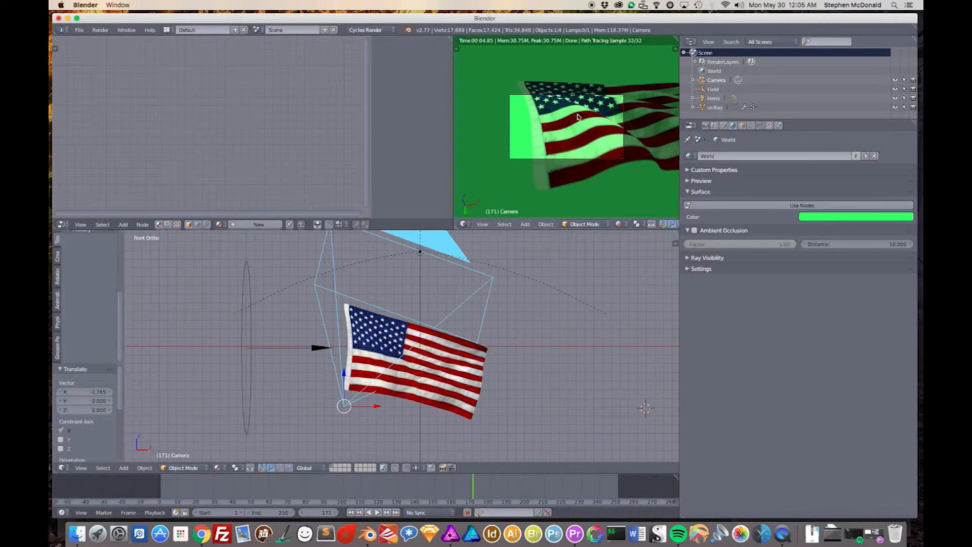
pyautogui.moveTo(626, 164)
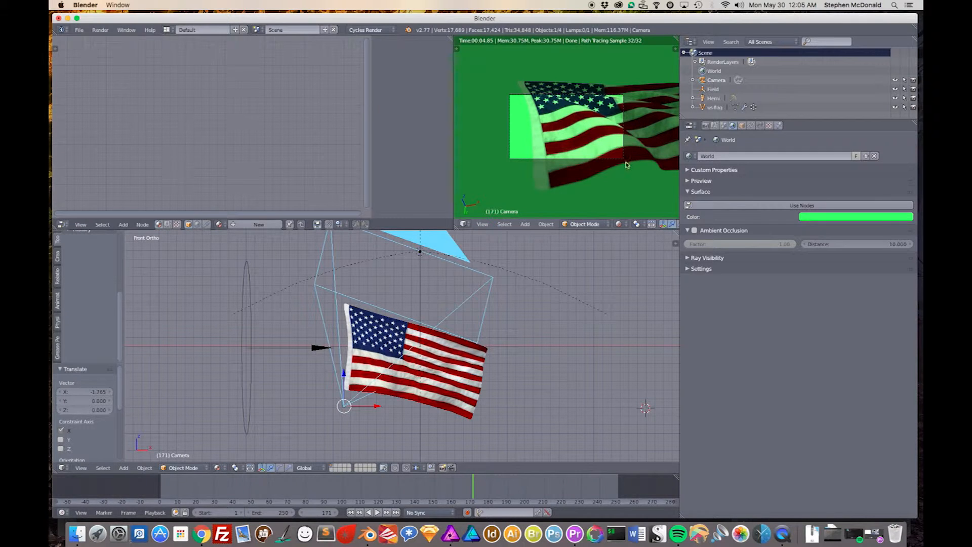
pyautogui.click(420, 347)
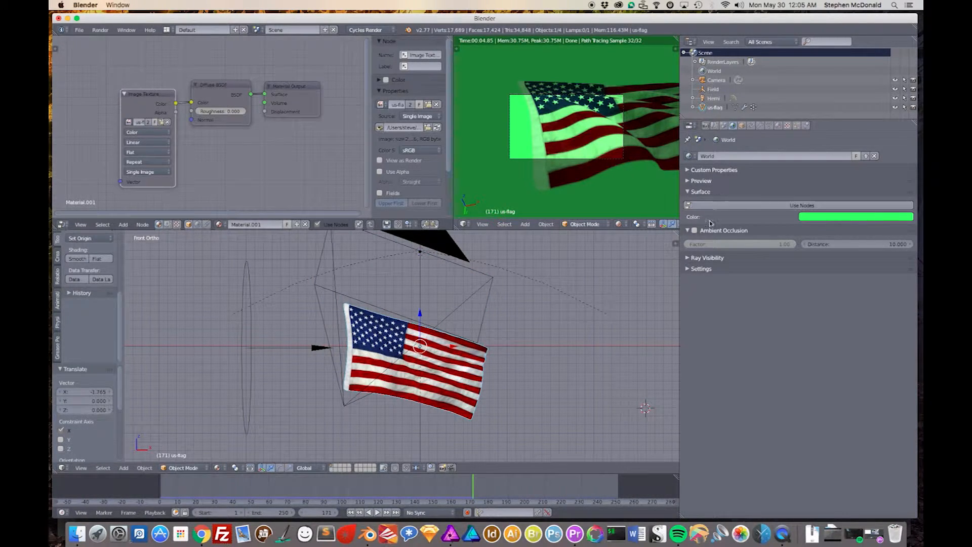
pyautogui.moveTo(731, 125)
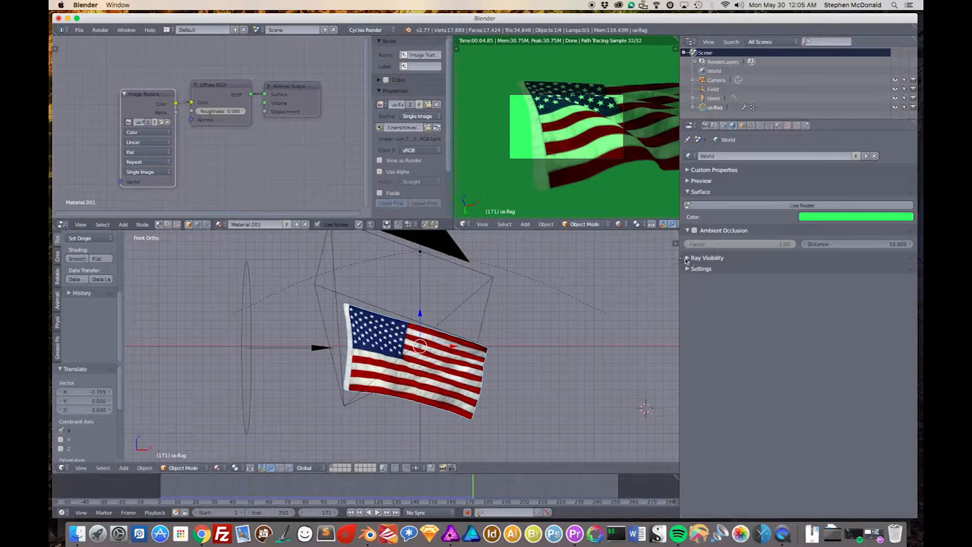
pyautogui.click(708, 257)
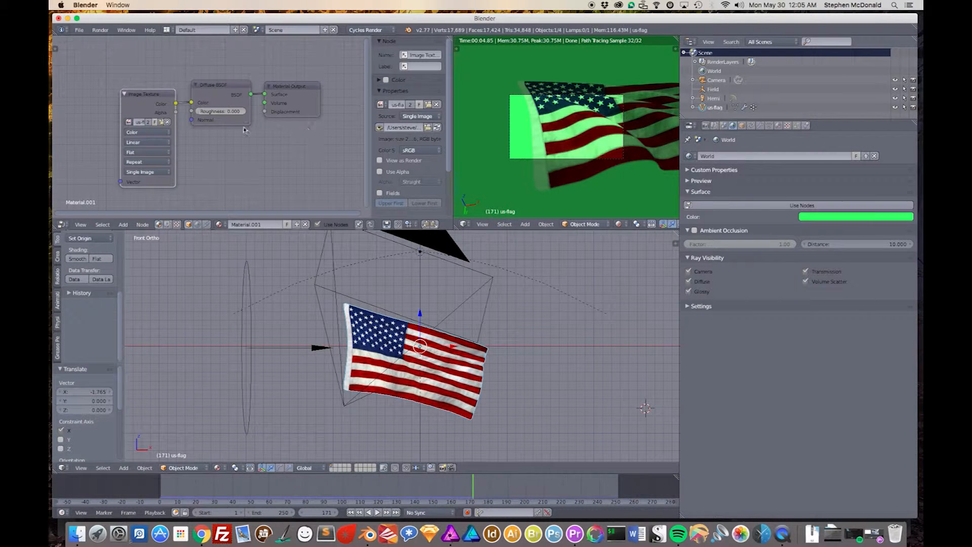
pyautogui.moveTo(230, 83)
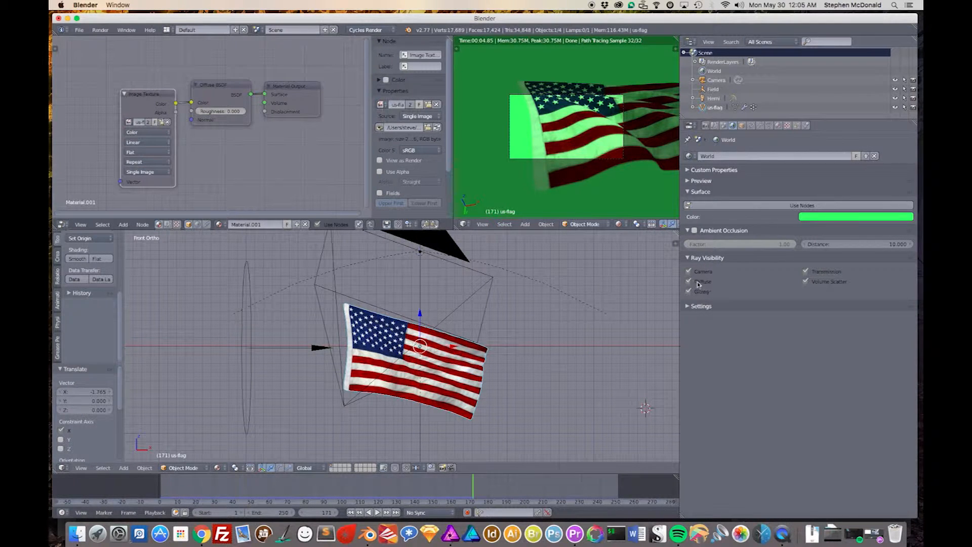
pyautogui.moveTo(689, 281)
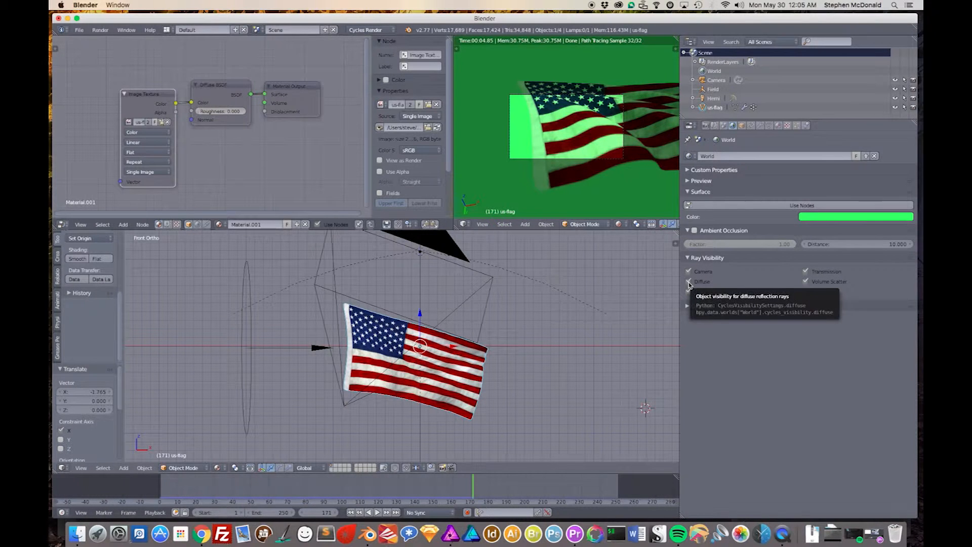
pyautogui.click(689, 282)
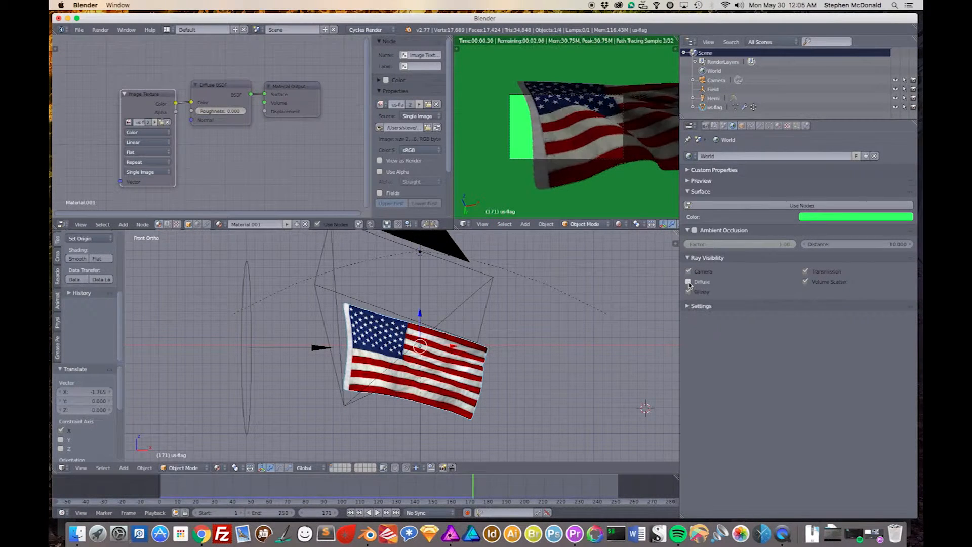
pyautogui.click(688, 292)
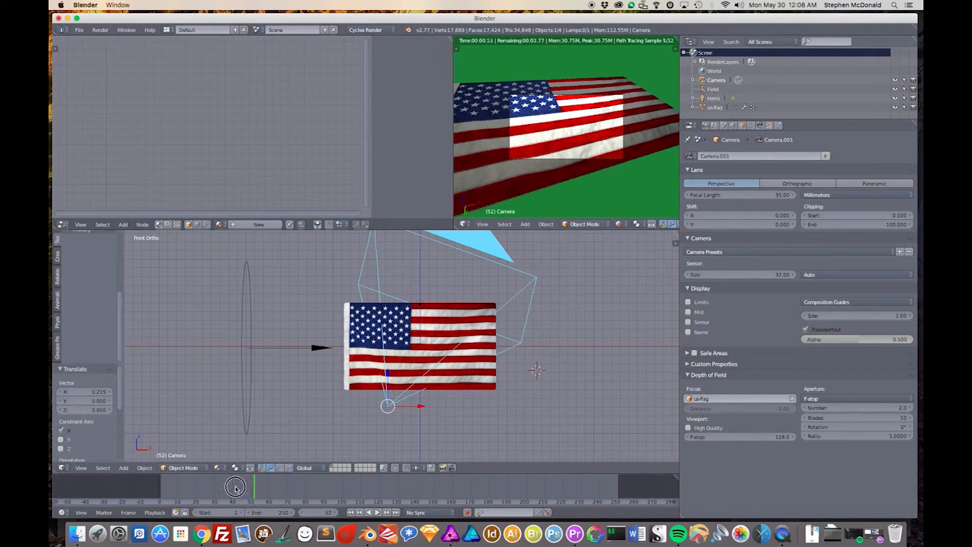
# Step: Play the flag cloth animation from the first frames and stop playback
pyautogui.click(366, 512)
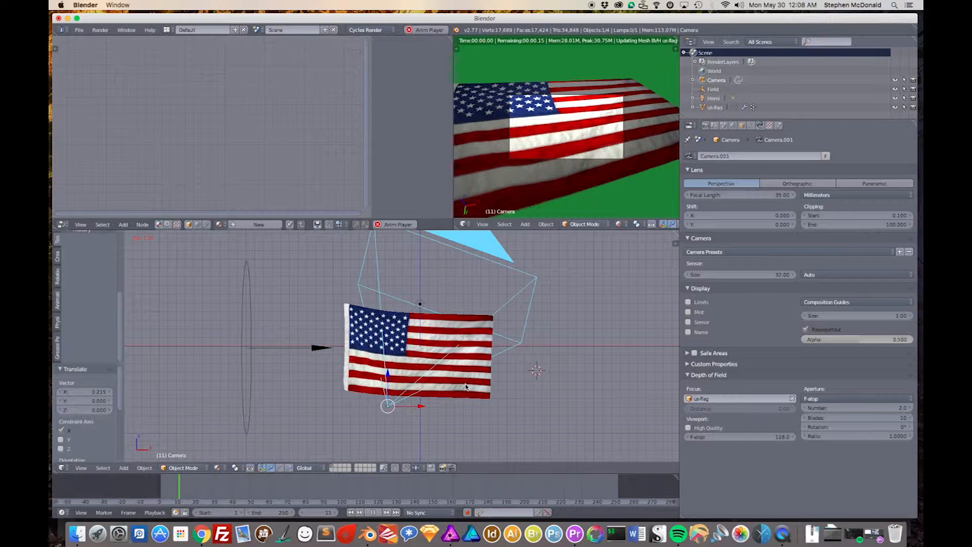
pyautogui.click(418, 347)
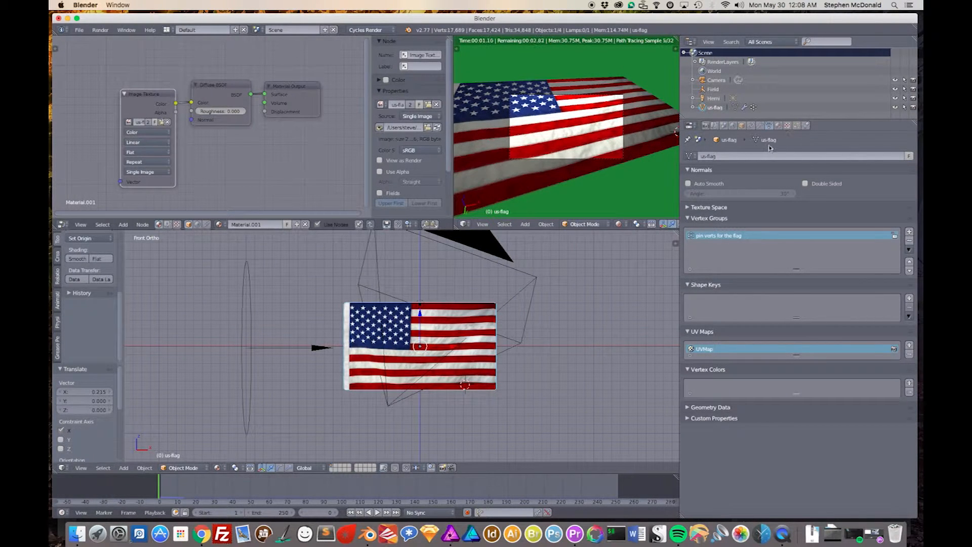
# Step: Review the flag's Cloth physics settings and scrub the scene to frame 60
pyautogui.click(697, 125)
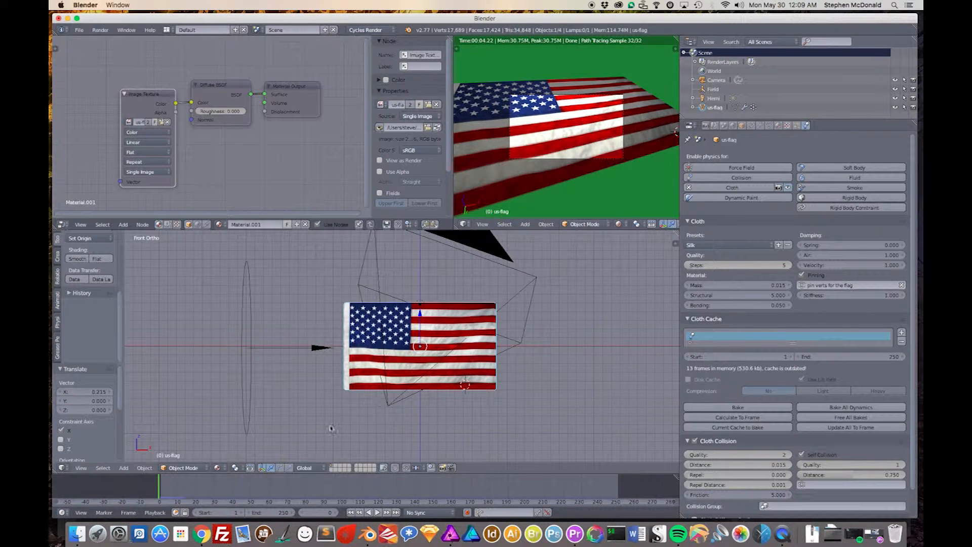
pyautogui.click(377, 513)
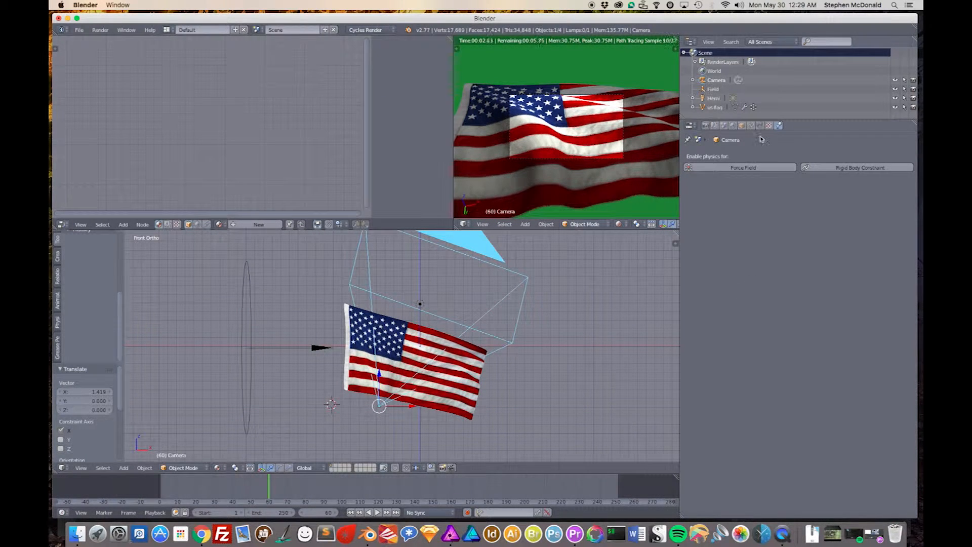
# Step: Show the Render properties and expand the Motion Blur panel
pyautogui.click(706, 126)
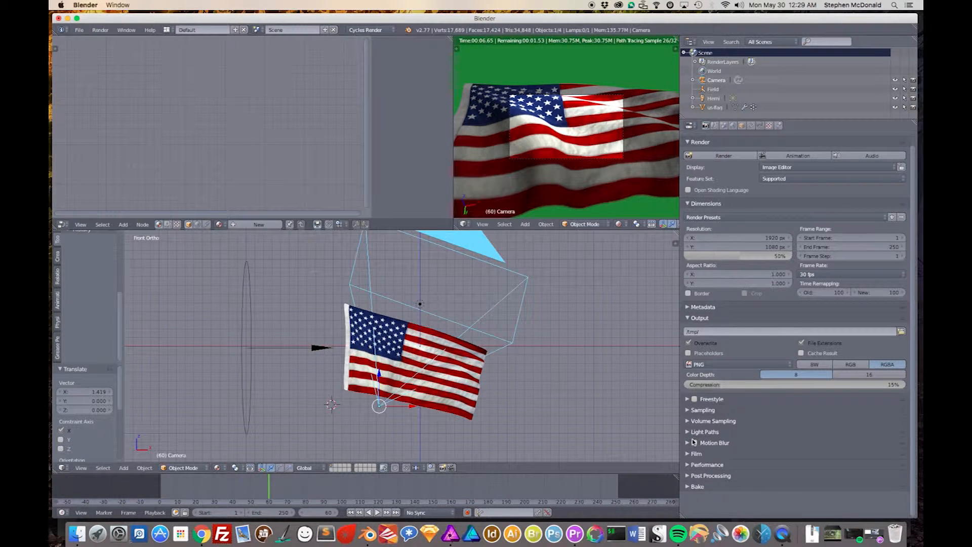
pyautogui.click(714, 443)
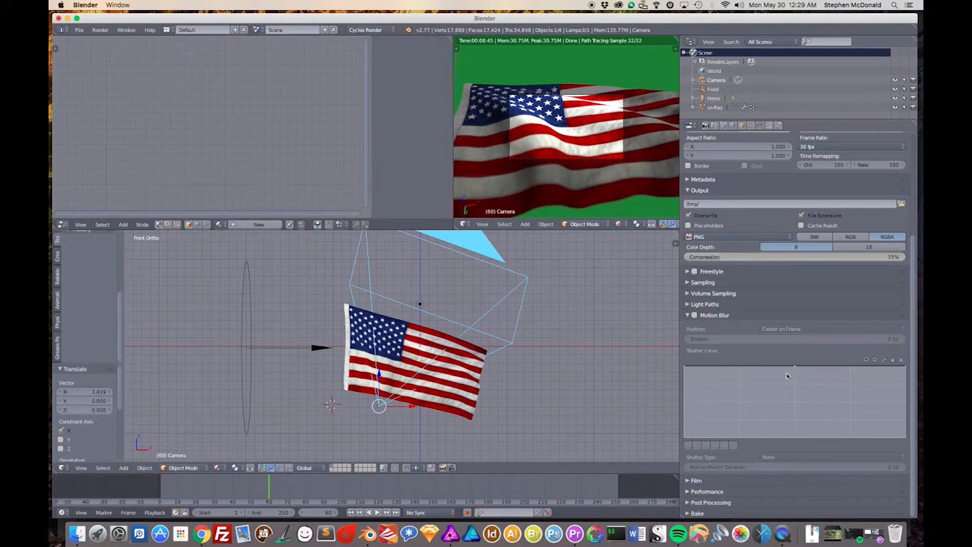
pyautogui.moveTo(781, 353)
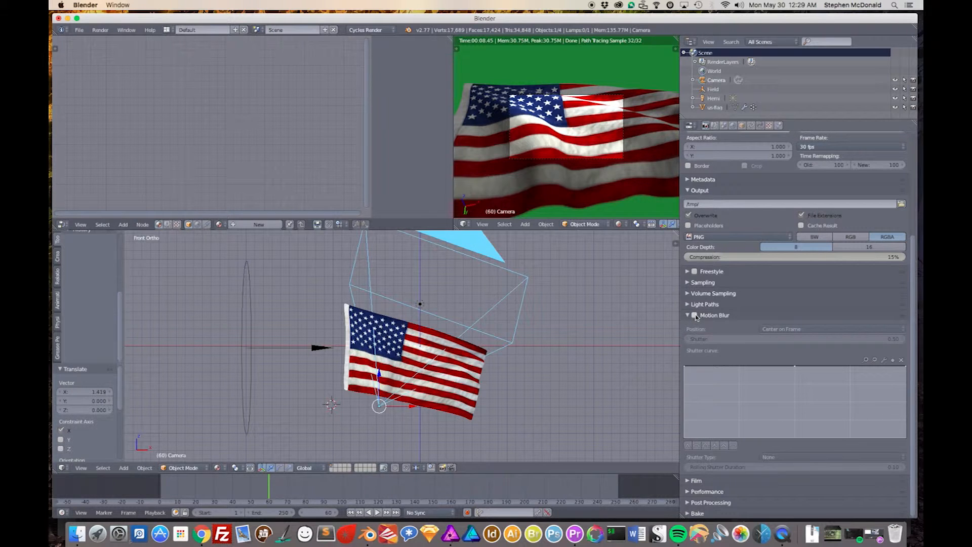
pyautogui.click(693, 315)
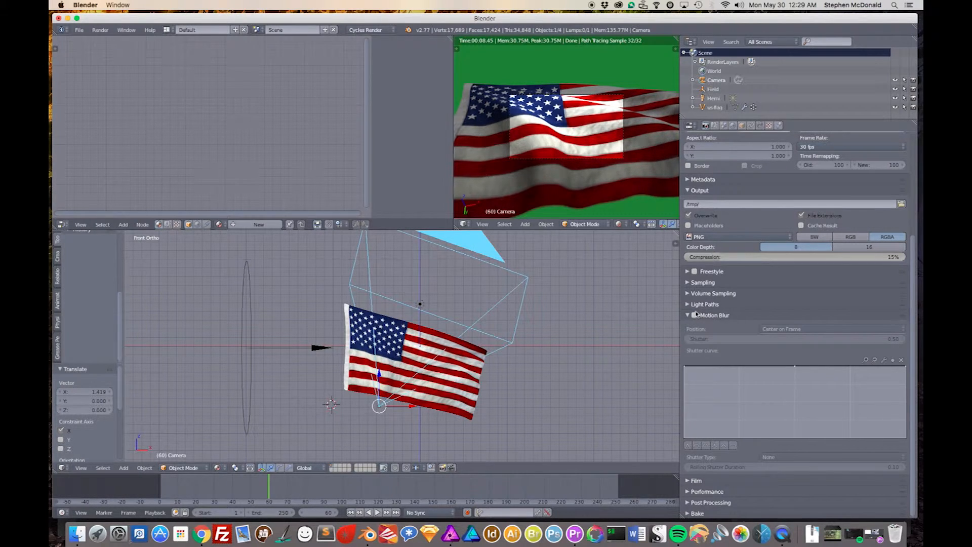
pyautogui.click(695, 316)
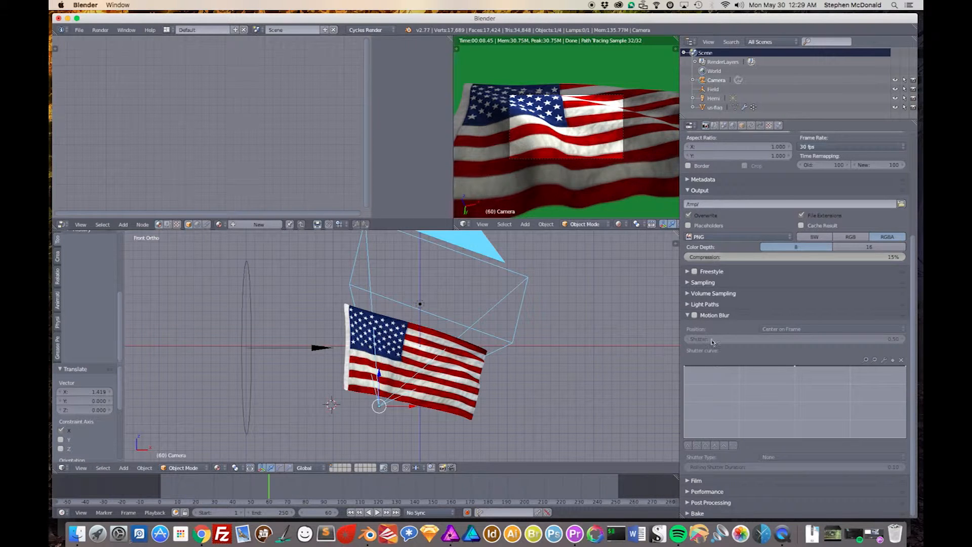
pyautogui.moveTo(713, 340)
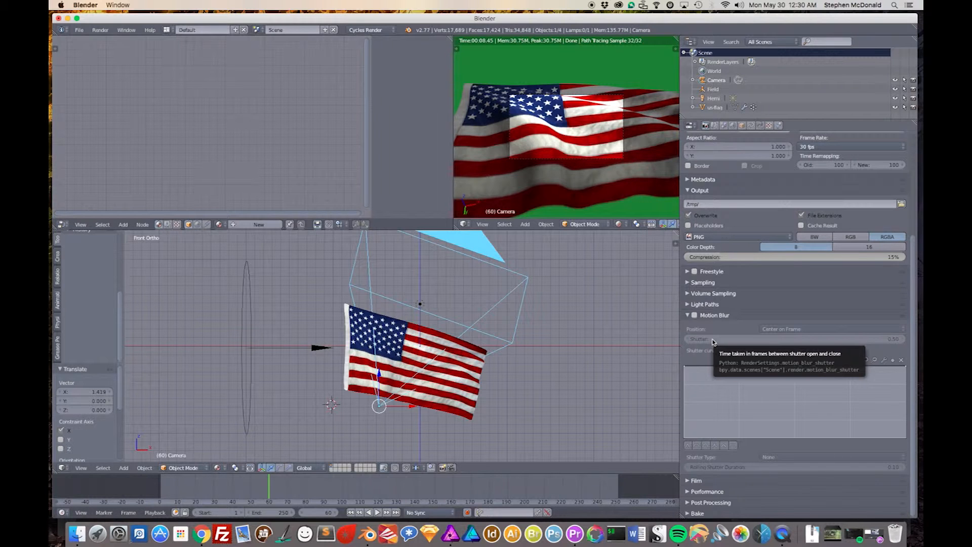
pyautogui.moveTo(733, 344)
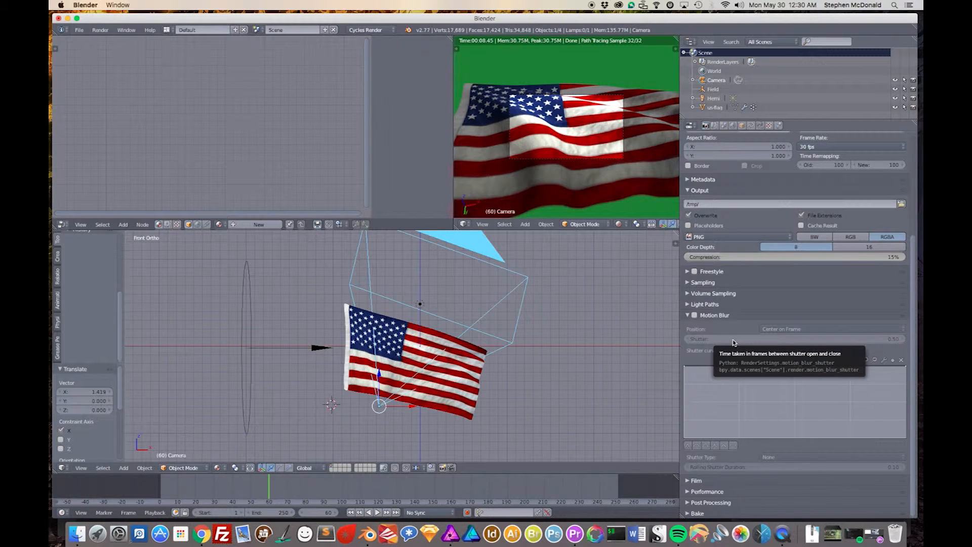
pyautogui.moveTo(898, 341)
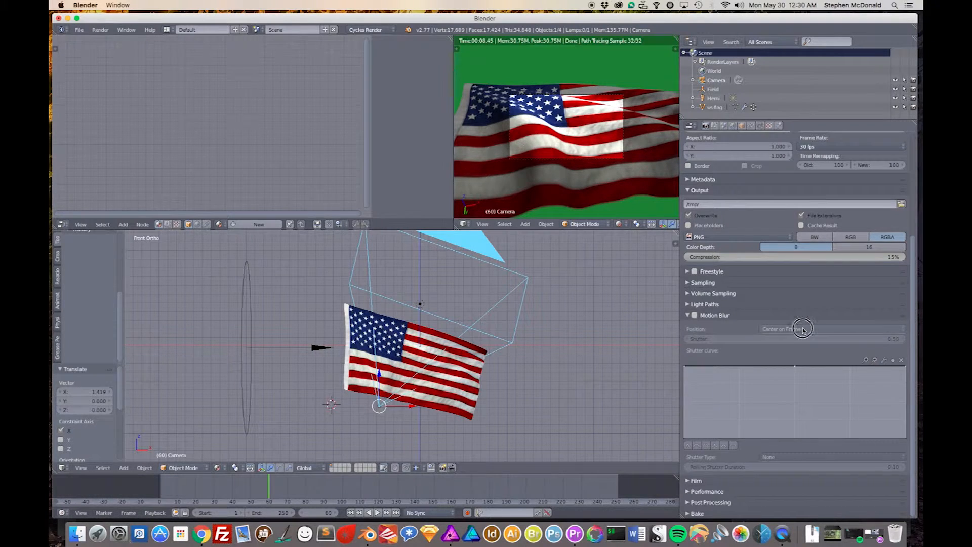
# Step: Review the motion blur Position choices and keep Center on Frame
pyautogui.click(800, 328)
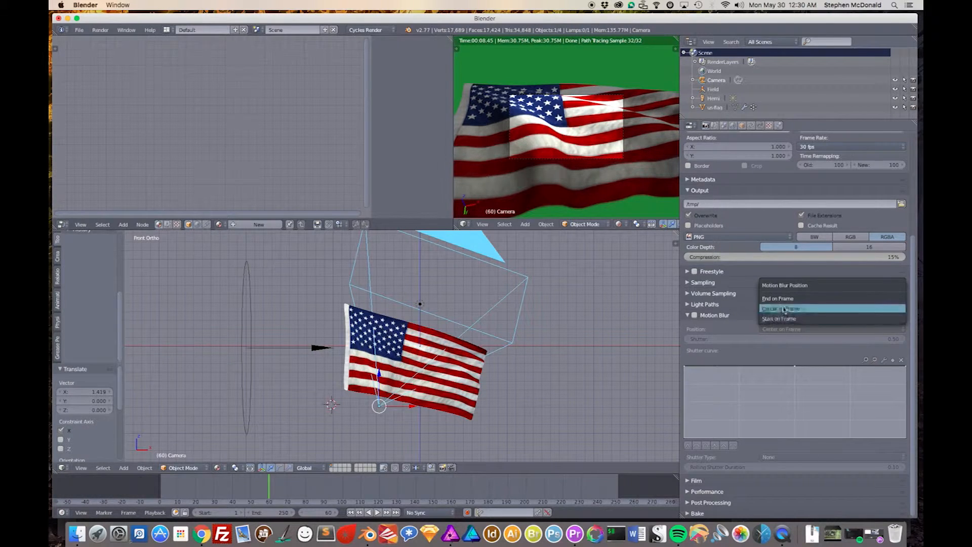
pyautogui.moveTo(774, 308)
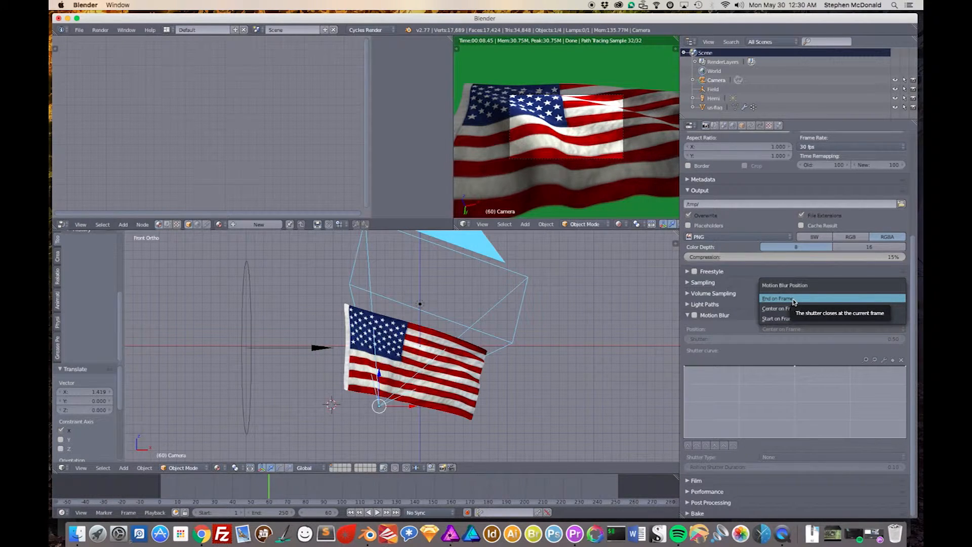
pyautogui.moveTo(779, 318)
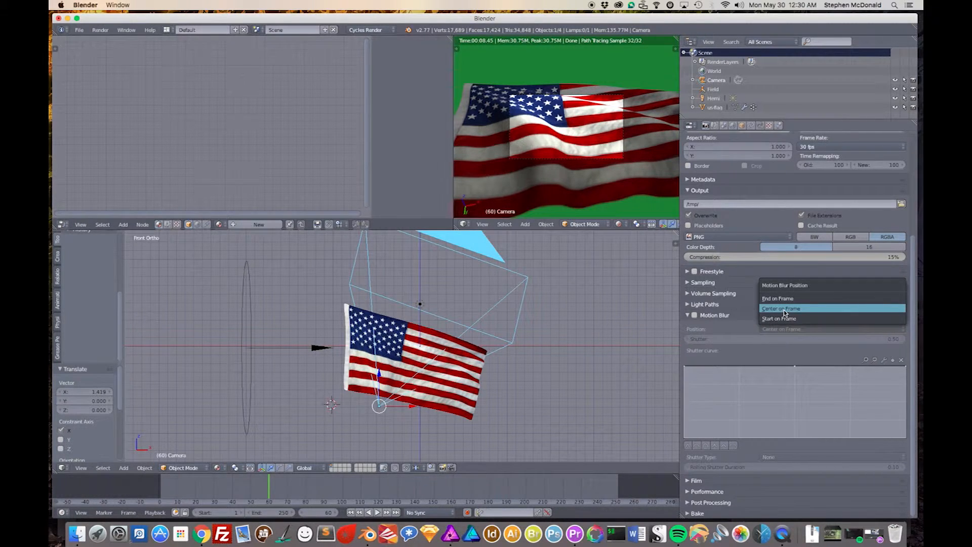
pyautogui.moveTo(780, 307)
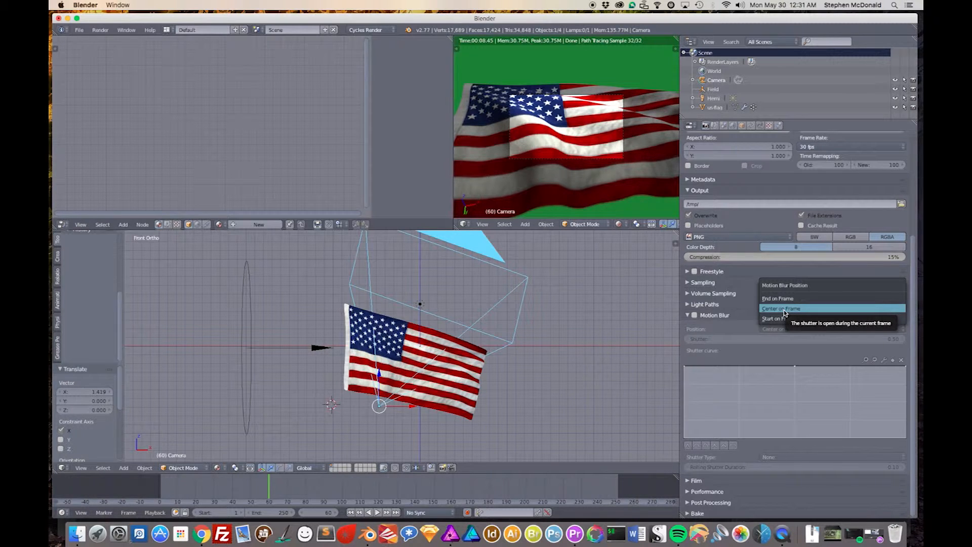
pyautogui.moveTo(778, 318)
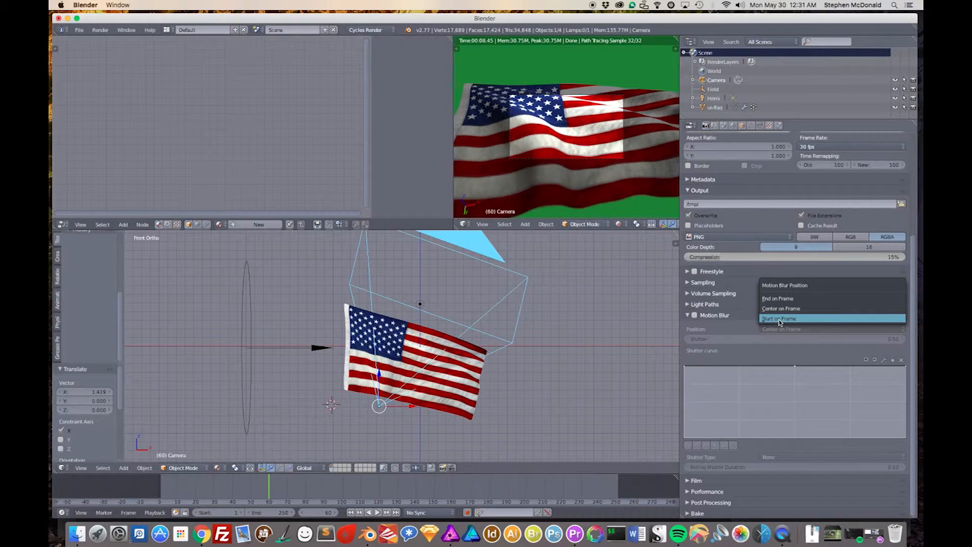
pyautogui.moveTo(779, 319)
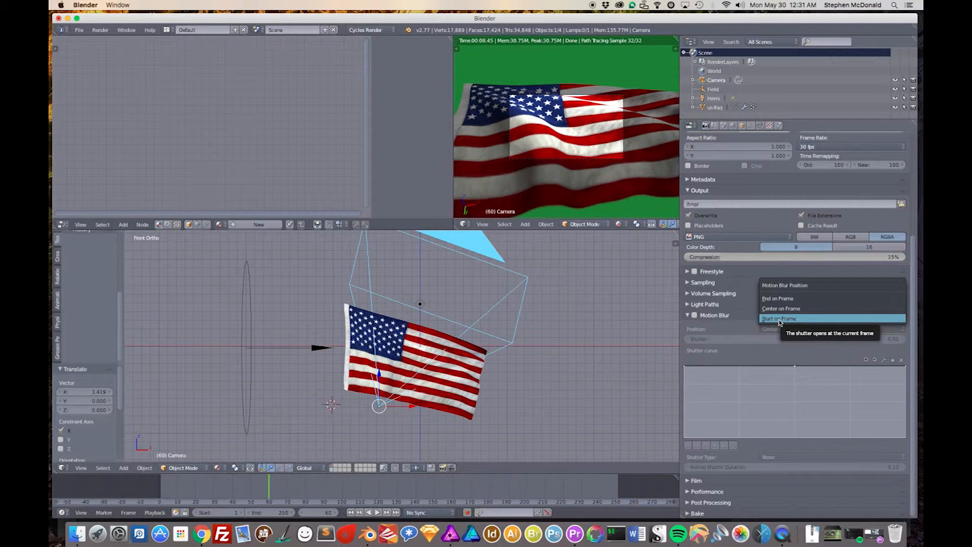
pyautogui.click(781, 308)
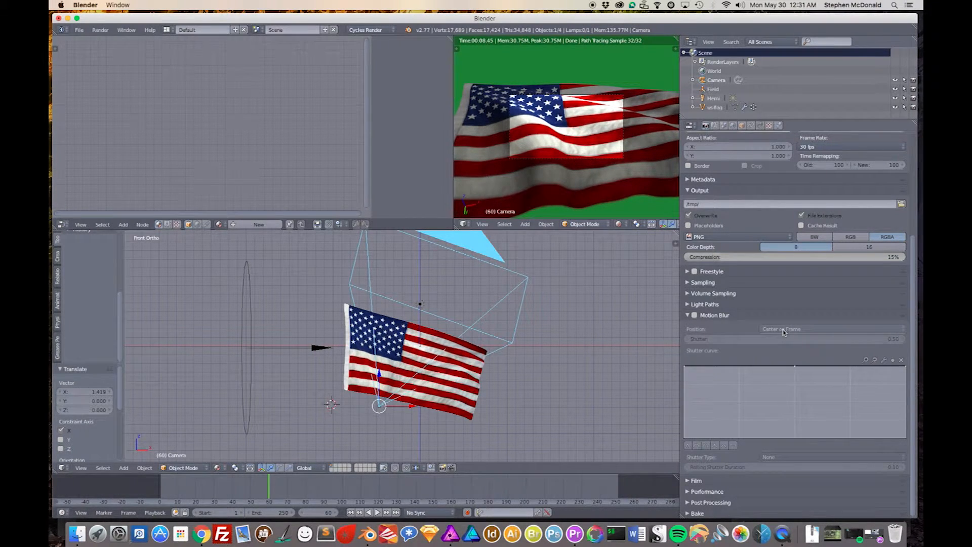
pyautogui.moveTo(797, 329)
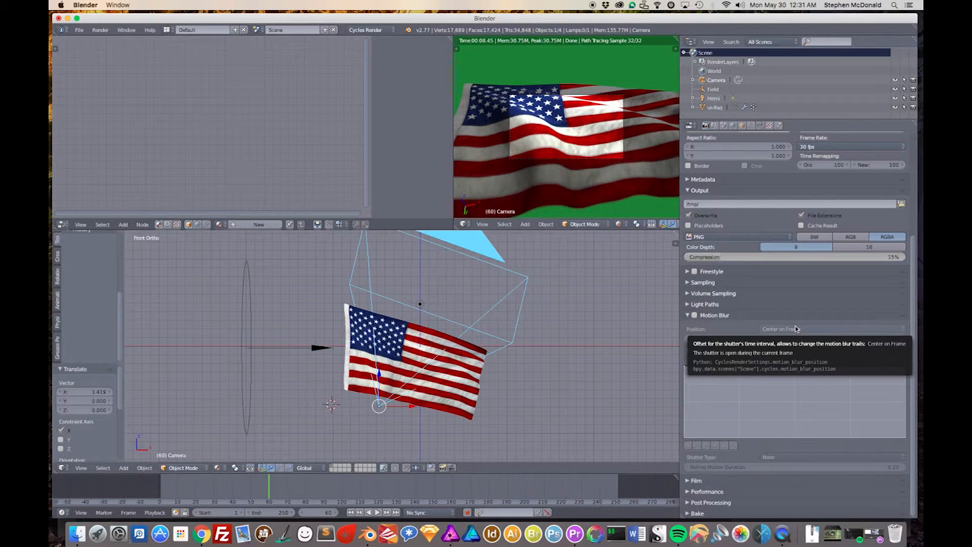
pyautogui.moveTo(577, 320)
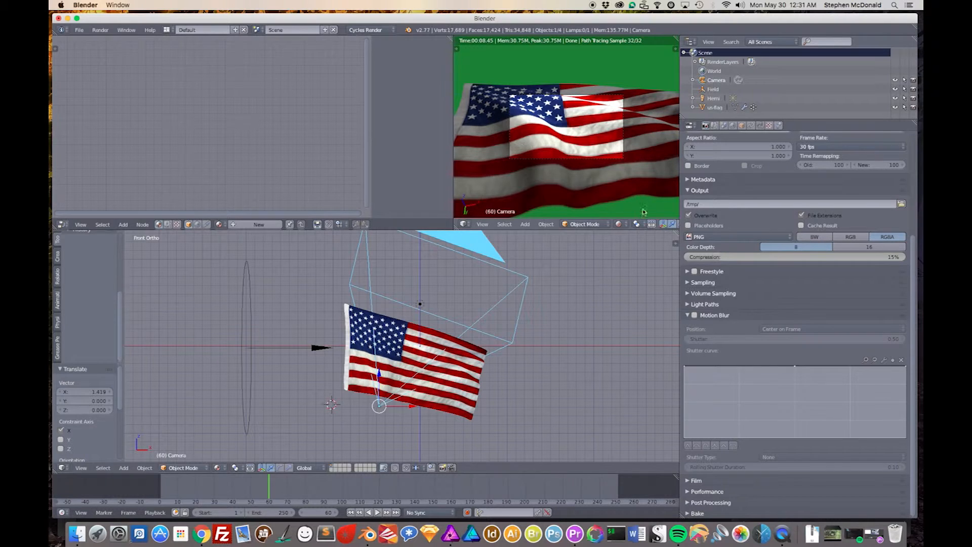
pyautogui.moveTo(744, 339)
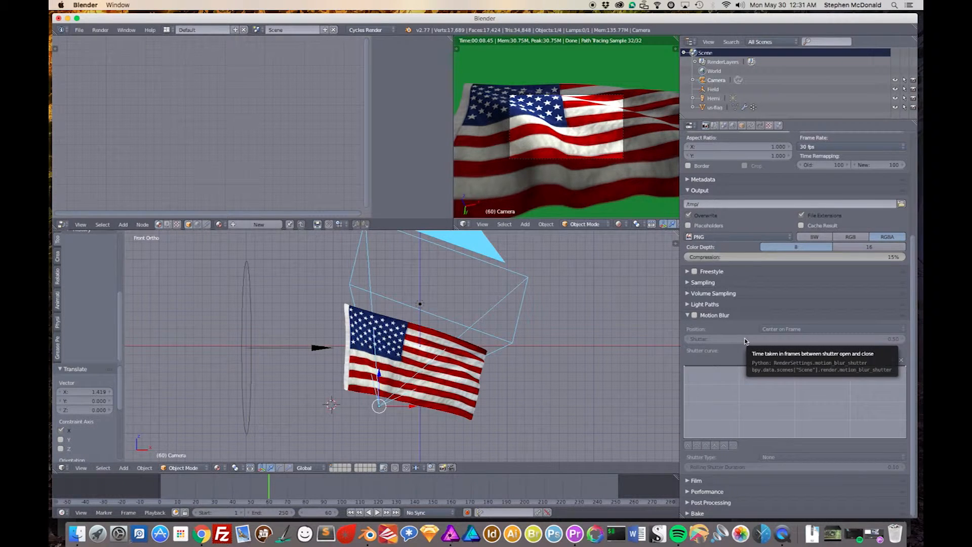
pyautogui.moveTo(784, 328)
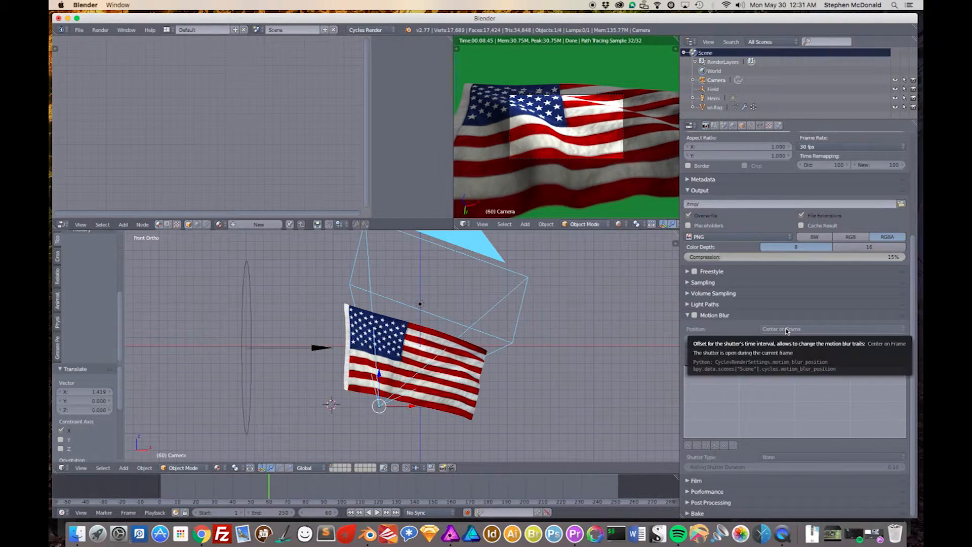
pyautogui.moveTo(644, 380)
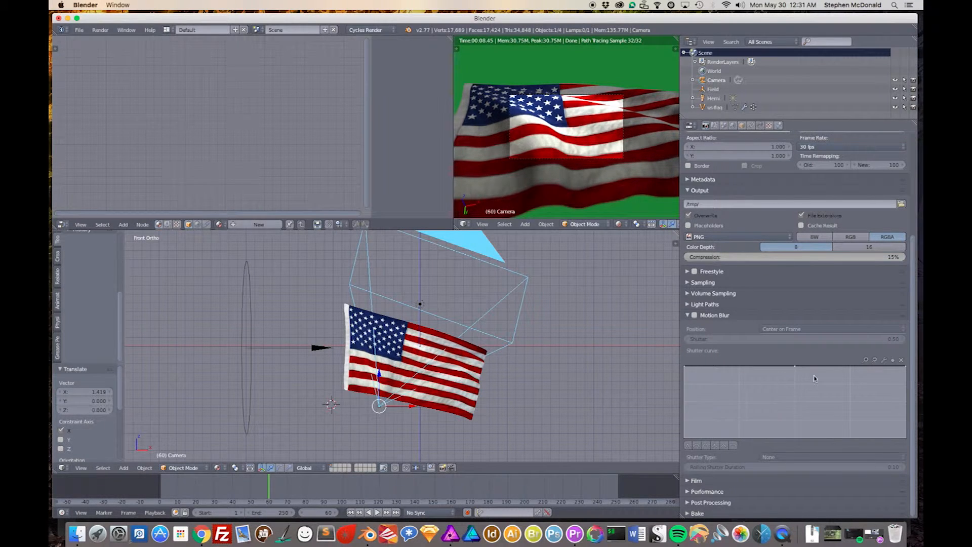
pyautogui.moveTo(734, 445)
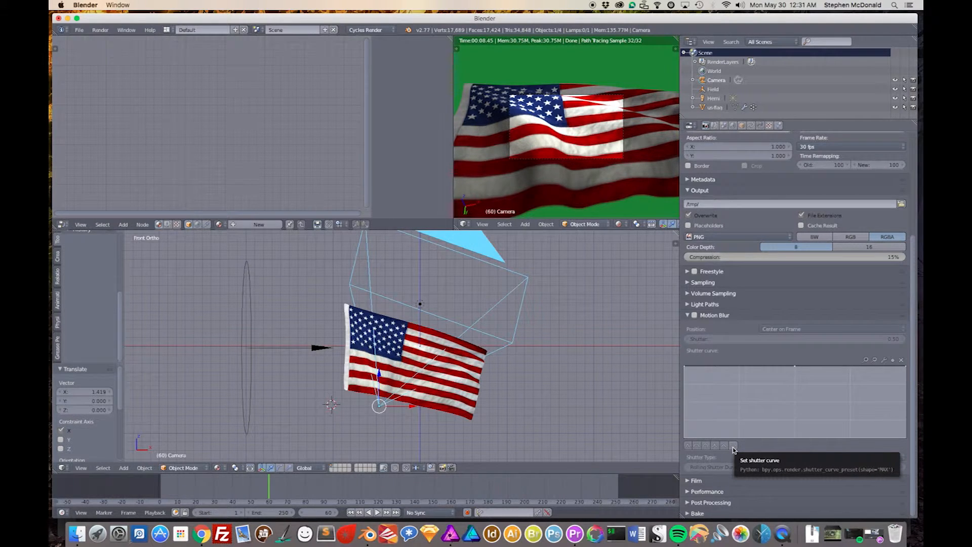
pyautogui.moveTo(723, 446)
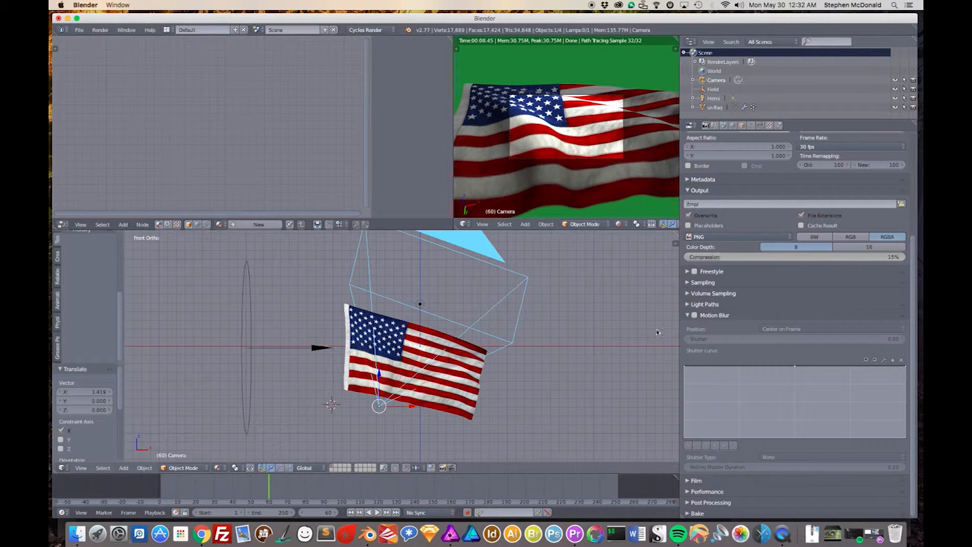
# Step: Collapse the Motion Blur panel, leaving it disabled
pyautogui.click(714, 315)
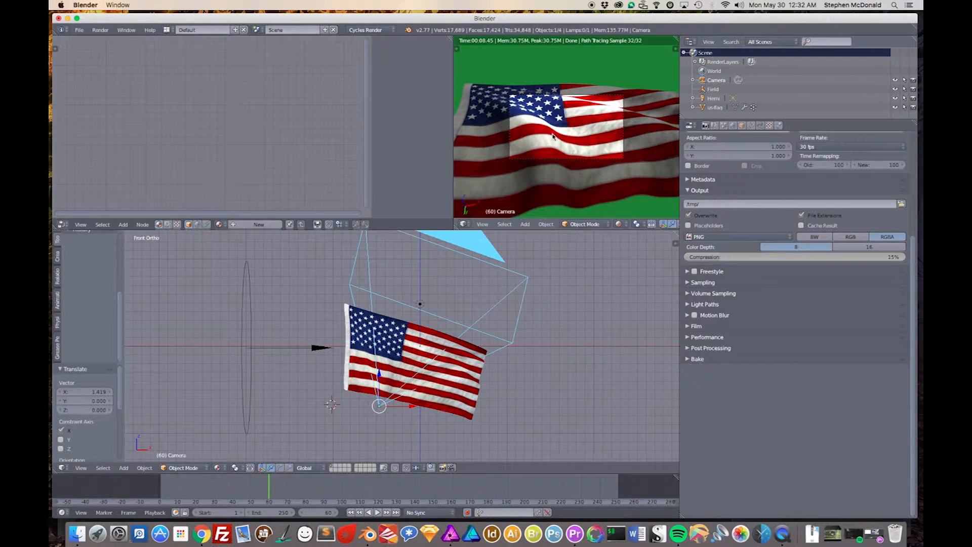
pyautogui.moveTo(570, 308)
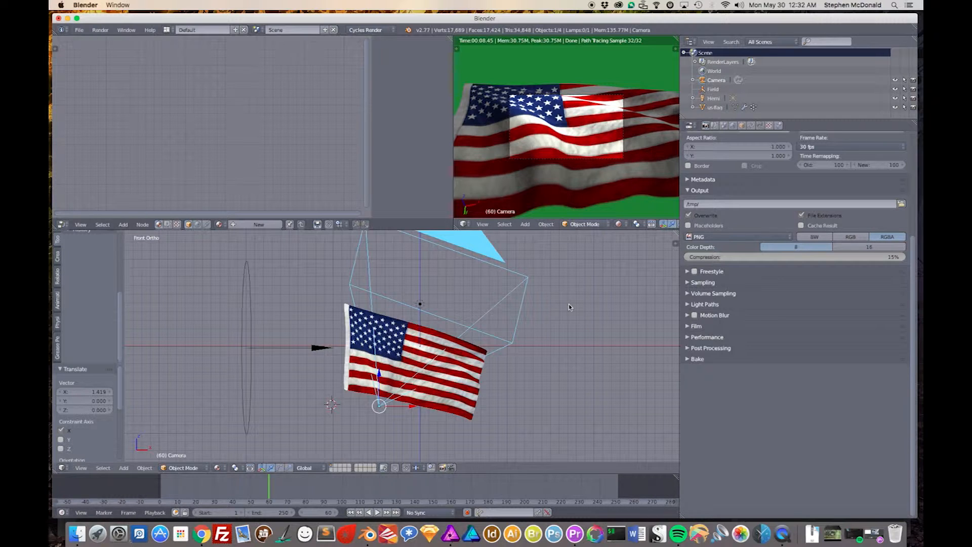
pyautogui.moveTo(420, 403)
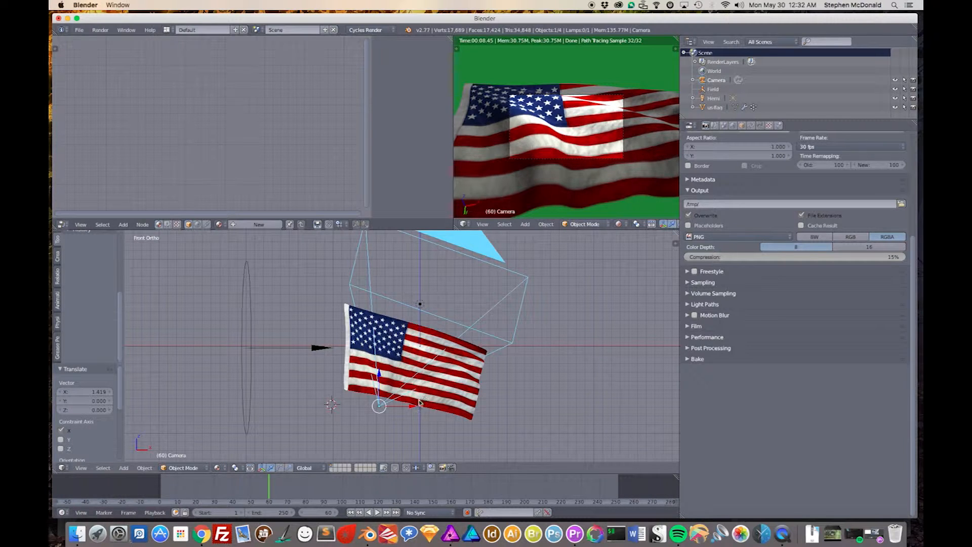
# Step: Select the camera and move it left along X until the flag leaves the view
pyautogui.click(373, 512)
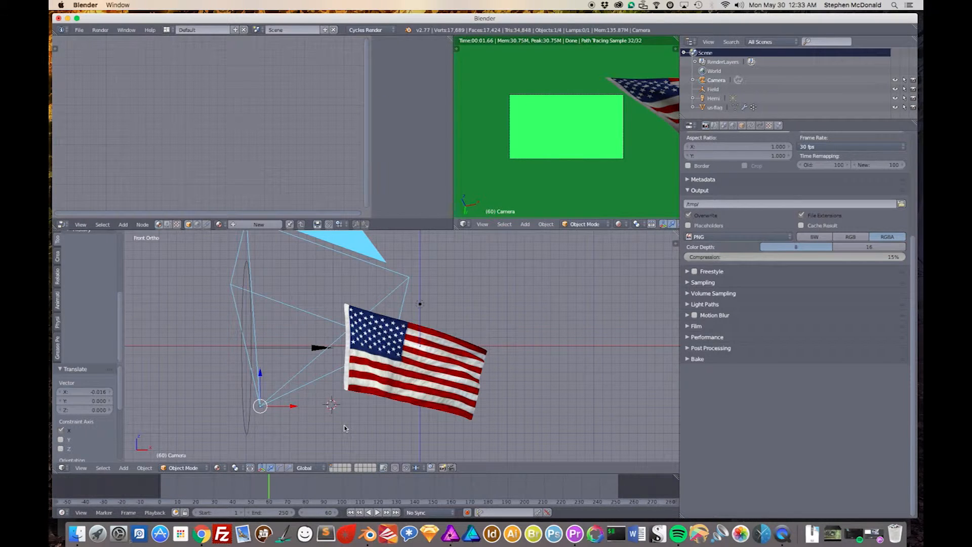
pyautogui.moveTo(363, 420)
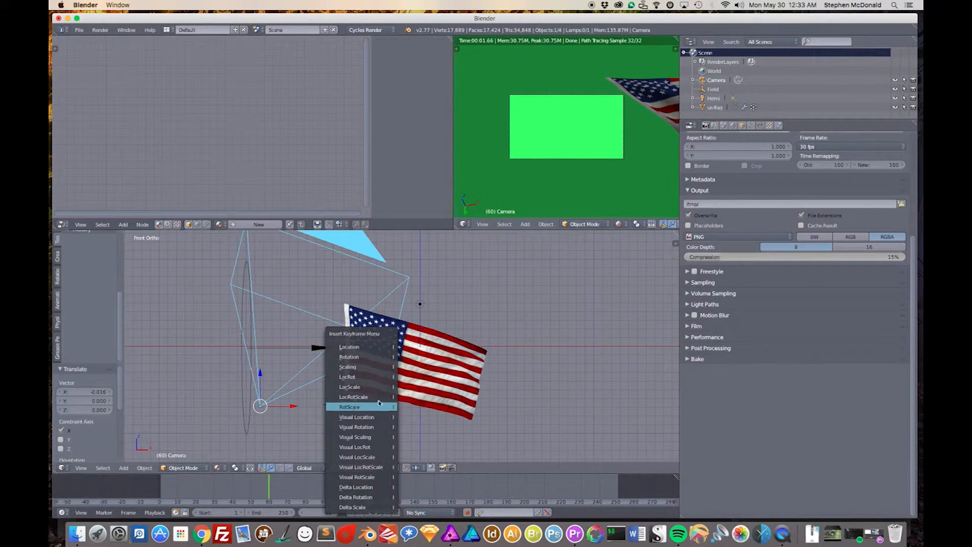
pyautogui.moveTo(349, 356)
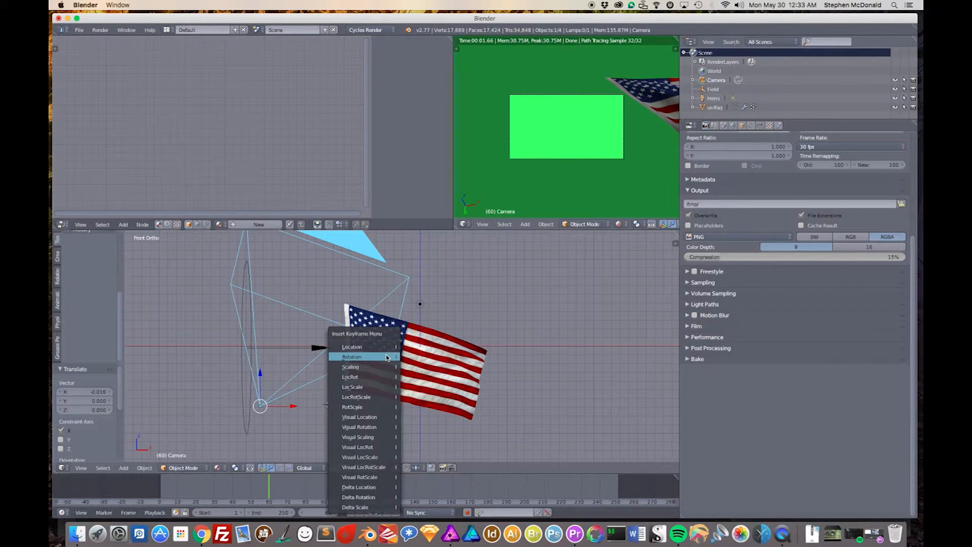
# Step: Keyframe the camera left of the flag at frame 60 and to its right at frame 100
pyautogui.click(352, 357)
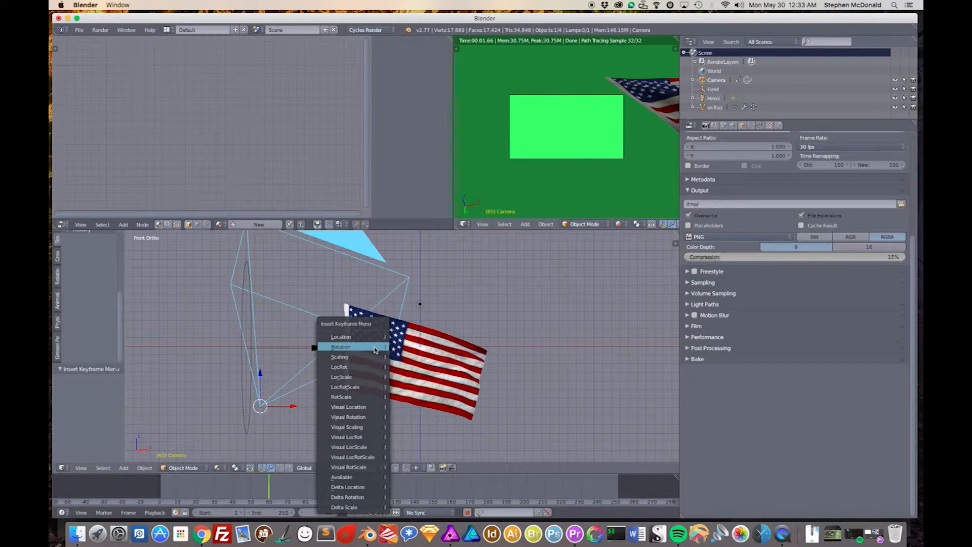
pyautogui.click(341, 347)
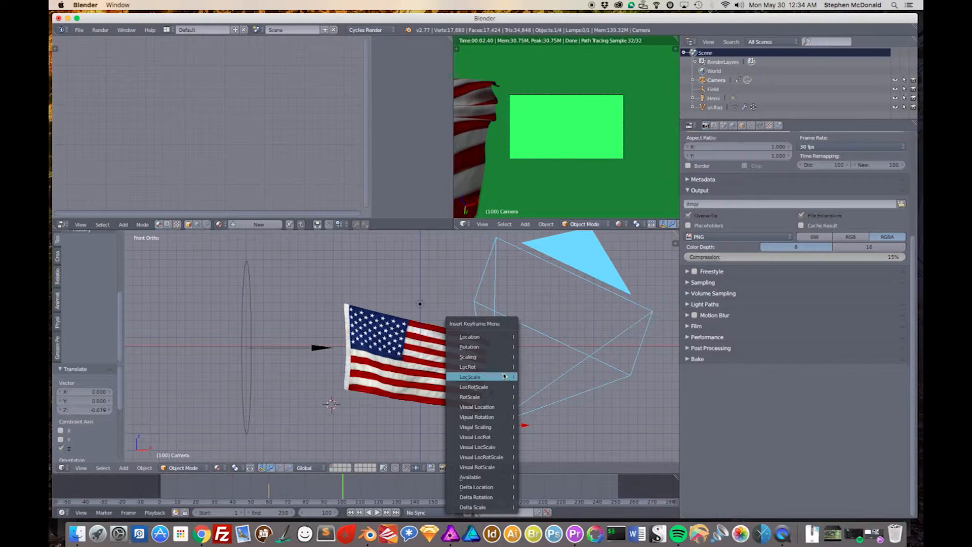
pyautogui.moveTo(478, 357)
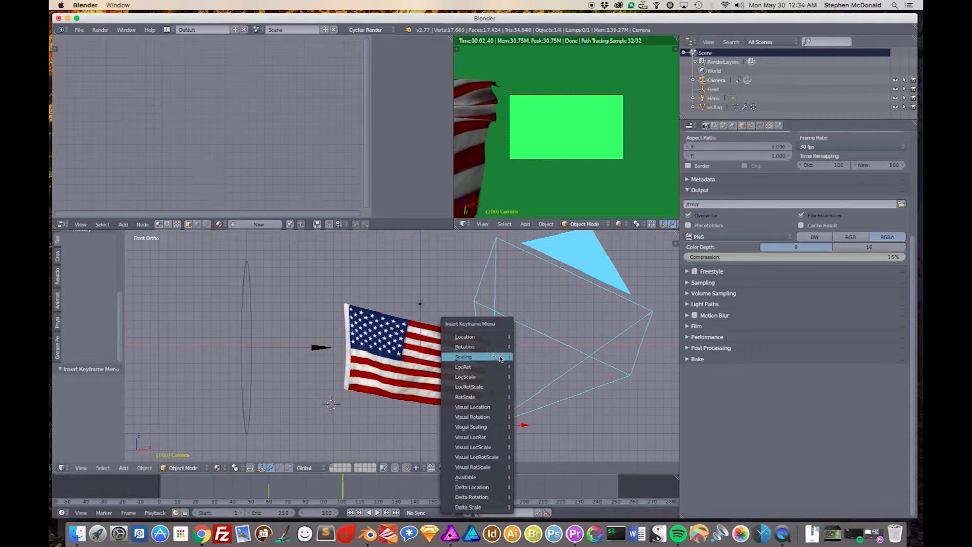
pyautogui.click(464, 357)
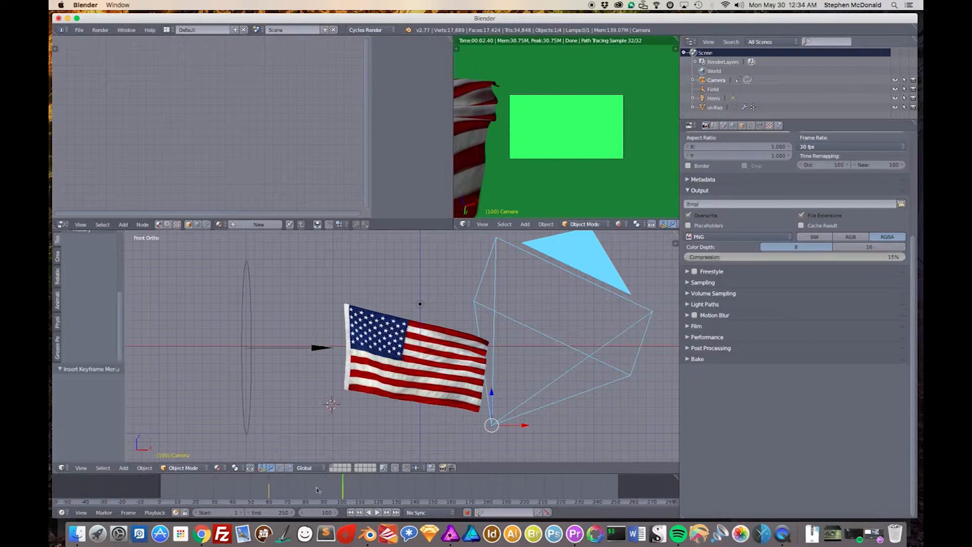
pyautogui.moveTo(341, 500)
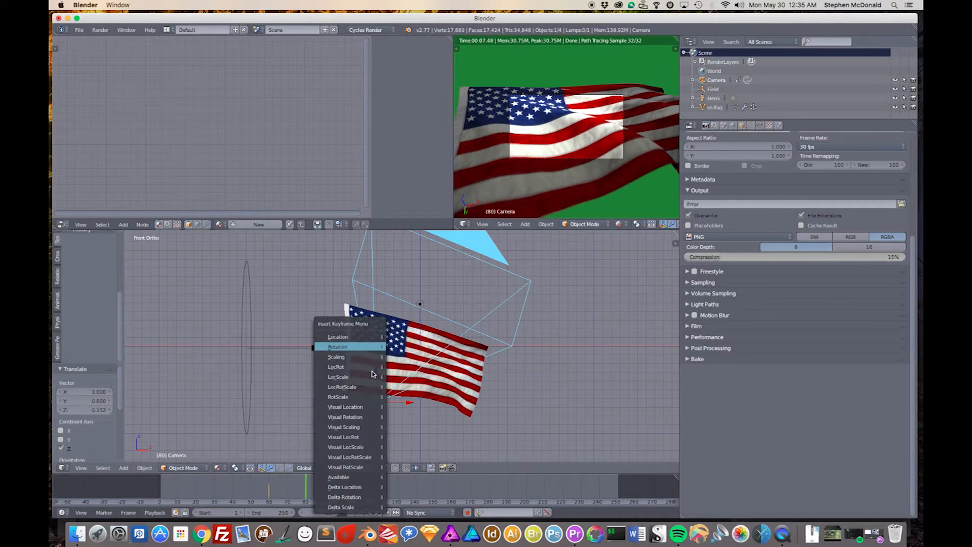
pyautogui.moveTo(338, 336)
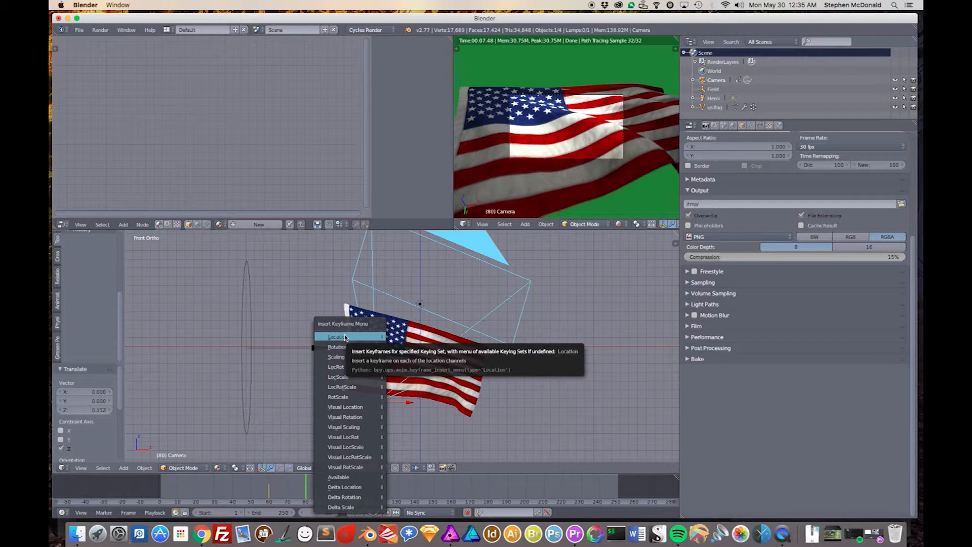
# Step: Insert a camera Location keyframe at frame 80 framing the flag up close
pyautogui.click(336, 336)
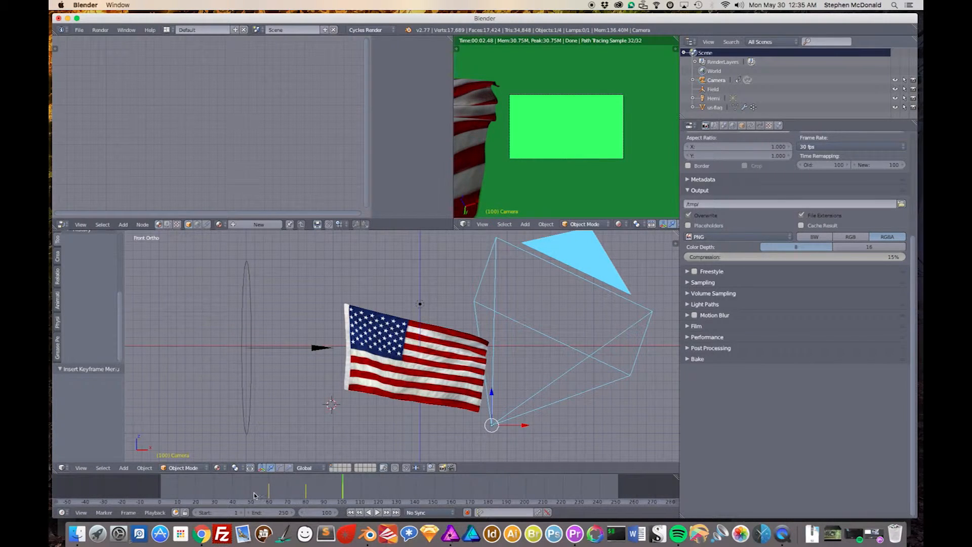
pyautogui.moveTo(357, 488)
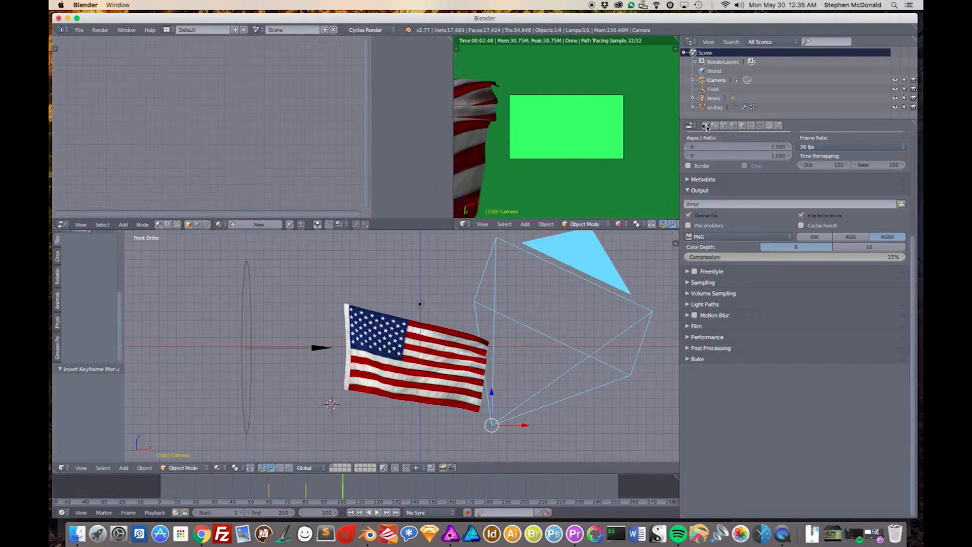
pyautogui.moveTo(745, 184)
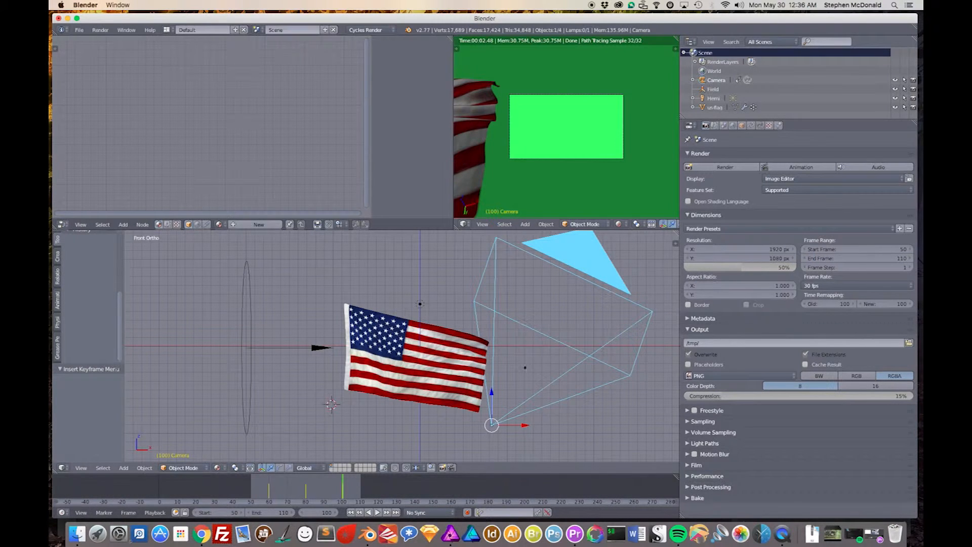
# Step: Preview the camera at frames 106 and 80, then start choosing the render output folder
pyautogui.click(283, 486)
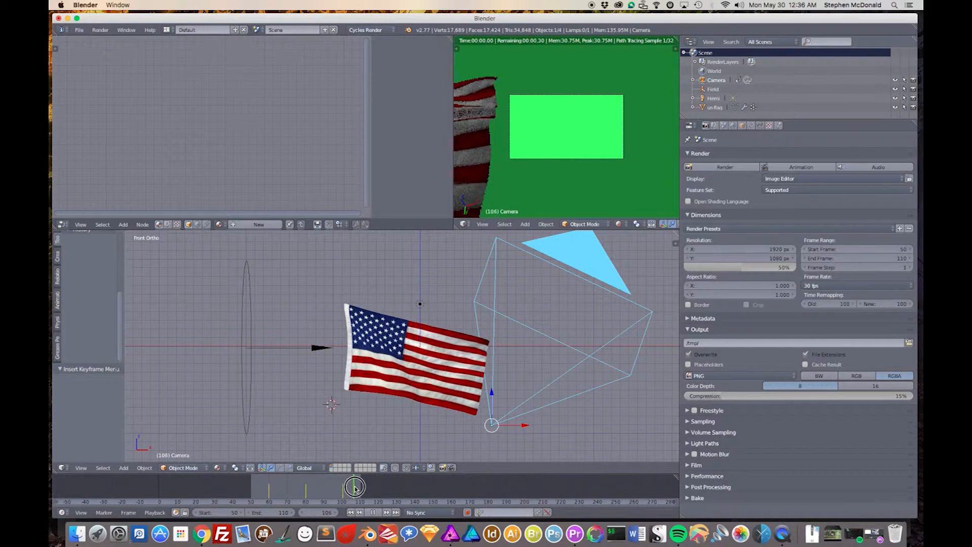
pyautogui.click(361, 485)
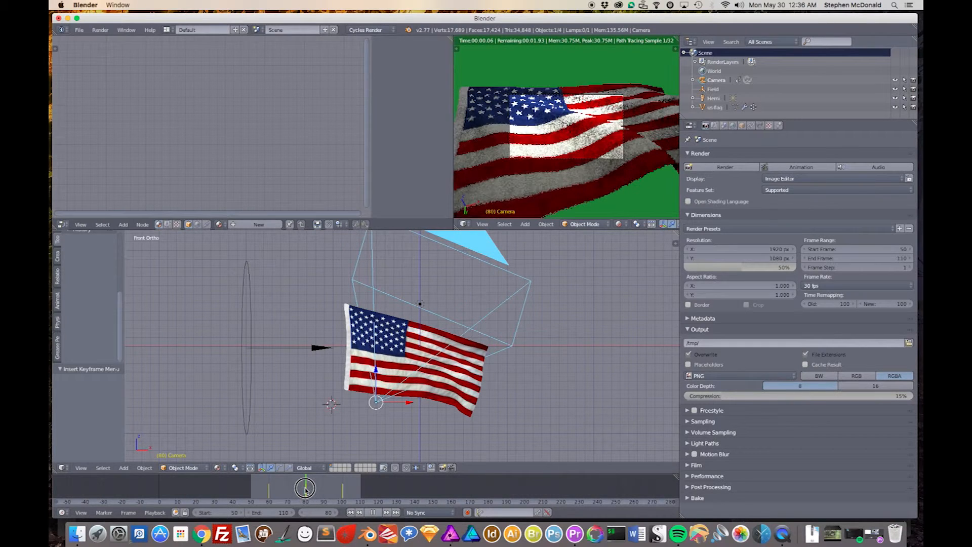
pyautogui.click(373, 513)
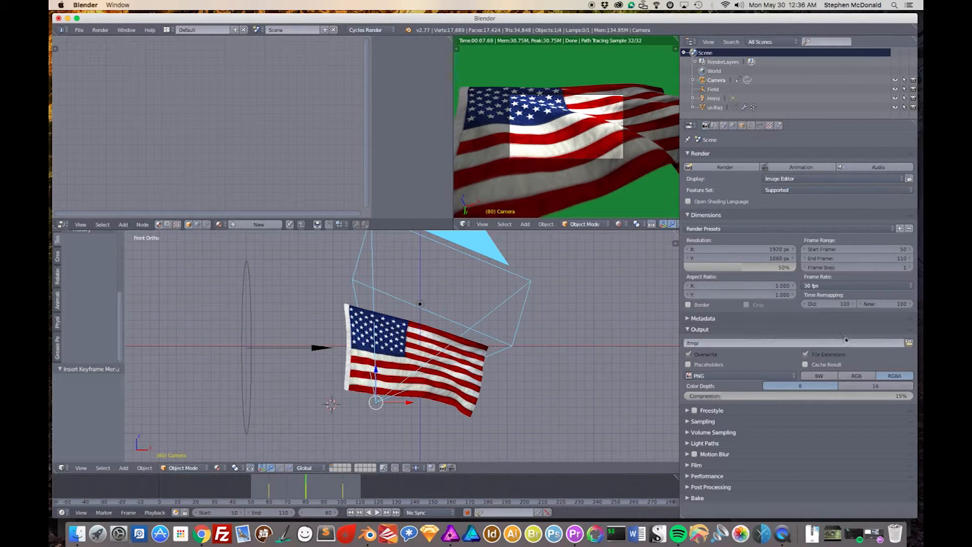
pyautogui.click(909, 344)
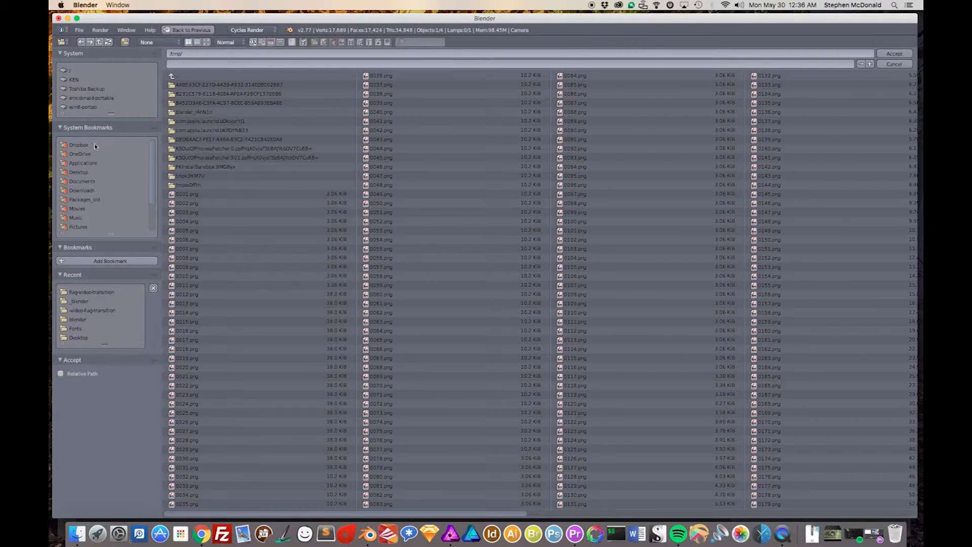
pyautogui.moveTo(87, 194)
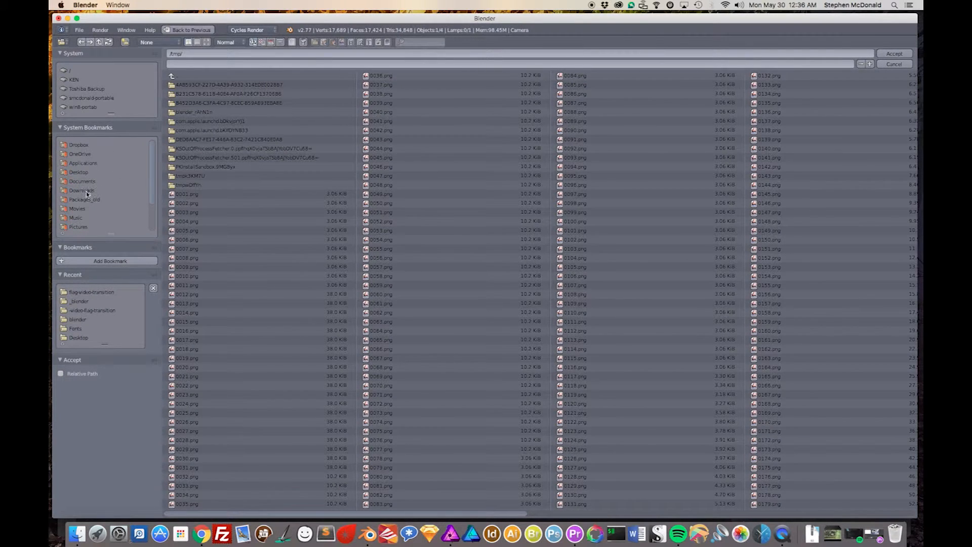
# Step: Set the output path to Documents/Projects/_VIDEO/CreatingVideoTransition/assets
pyautogui.click(83, 181)
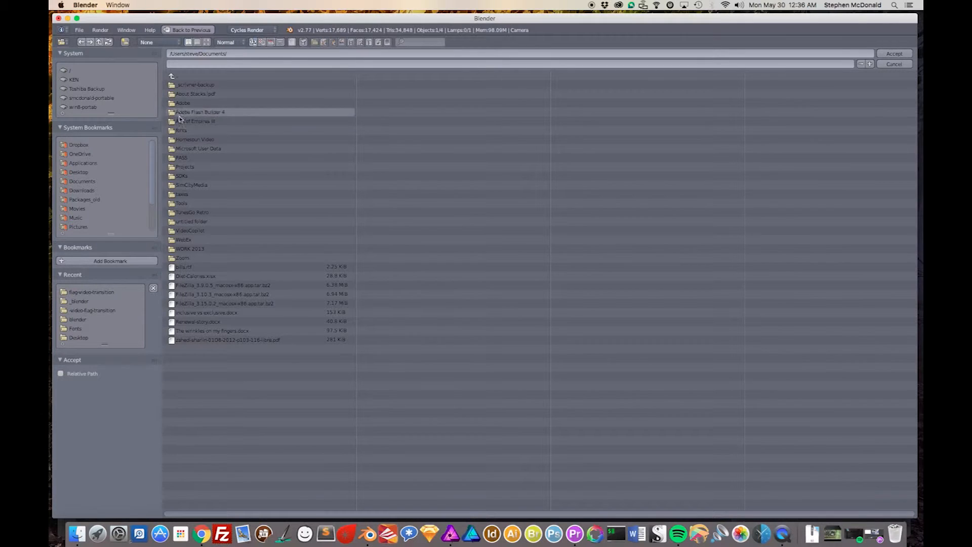
pyautogui.doubleClick(185, 166)
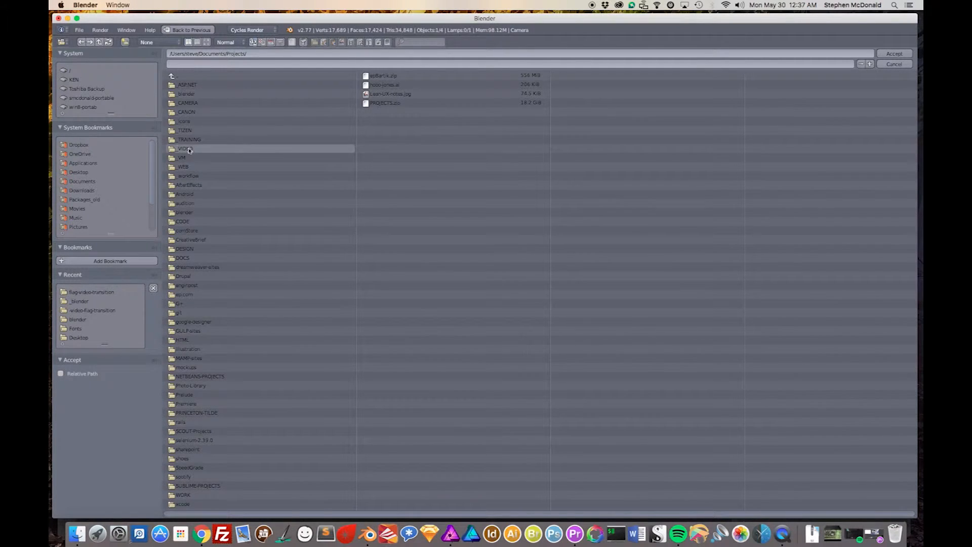
pyautogui.doubleClick(183, 148)
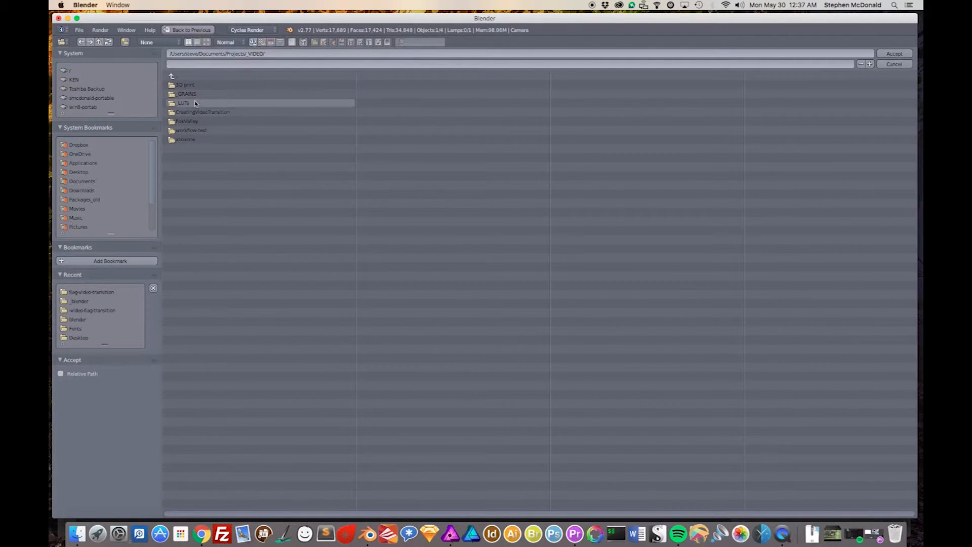
pyautogui.doubleClick(203, 112)
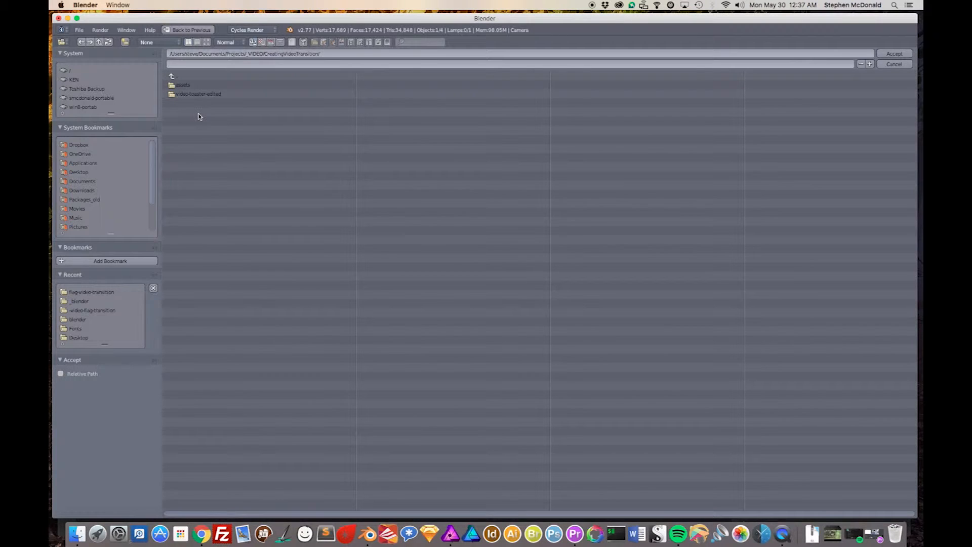
pyautogui.click(181, 85)
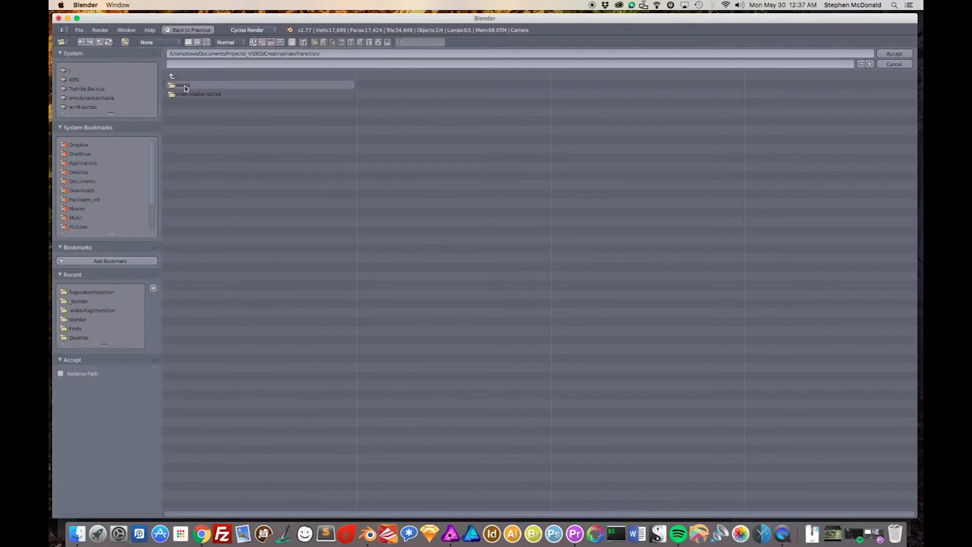
pyautogui.doubleClick(180, 85)
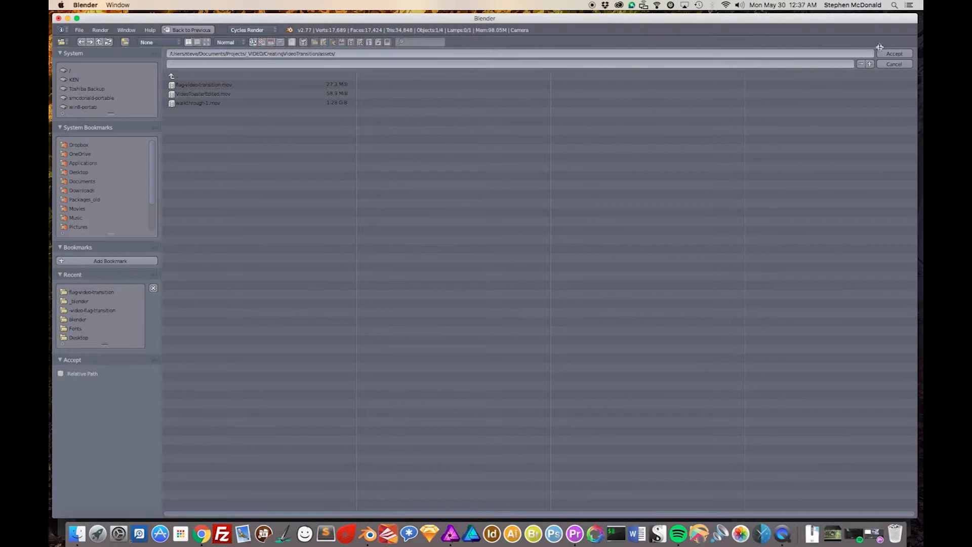
pyautogui.click(894, 54)
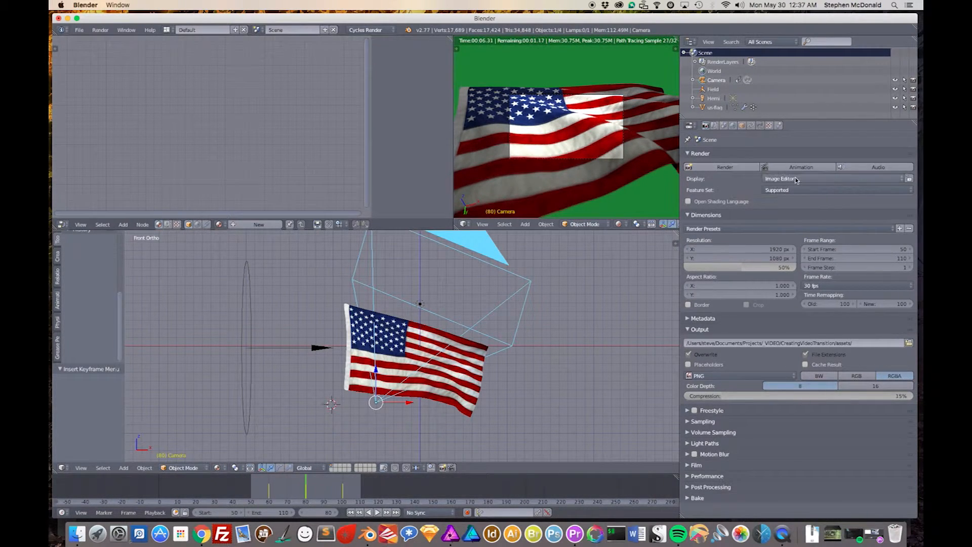
pyautogui.moveTo(800, 167)
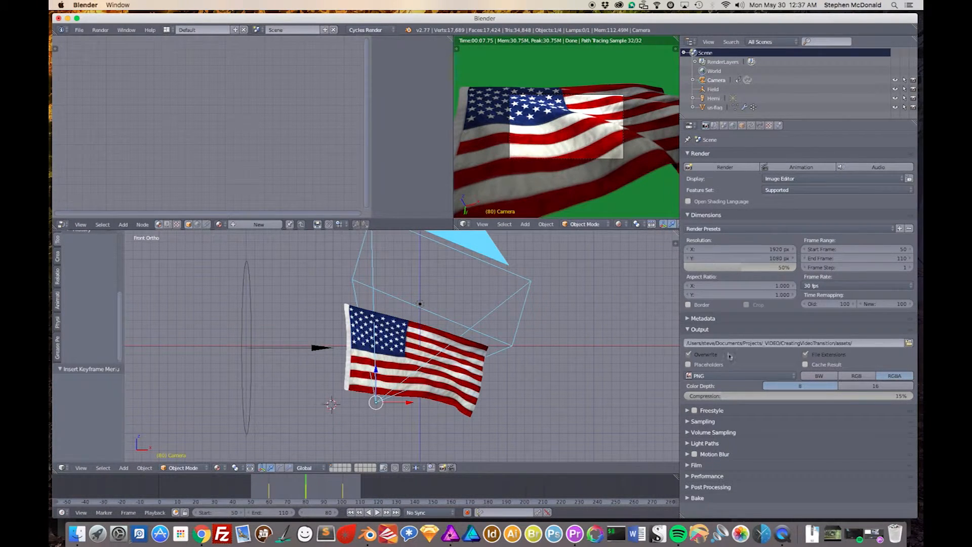
pyautogui.moveTo(731, 376)
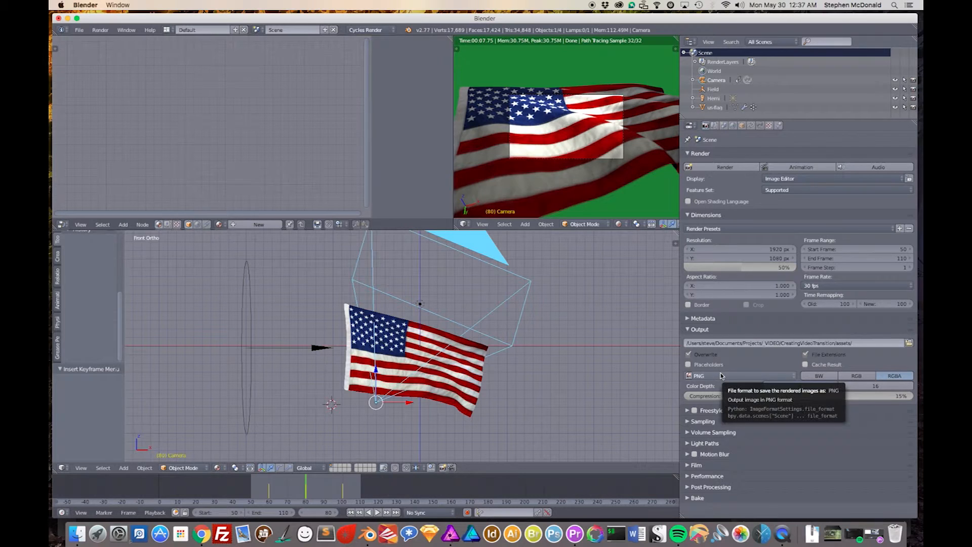
pyautogui.moveTo(764, 442)
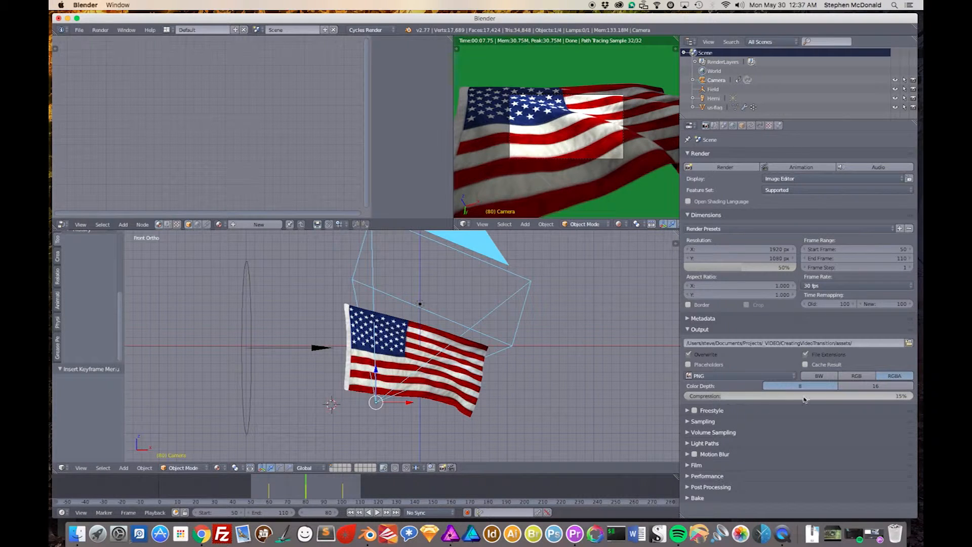
pyautogui.moveTo(760, 396)
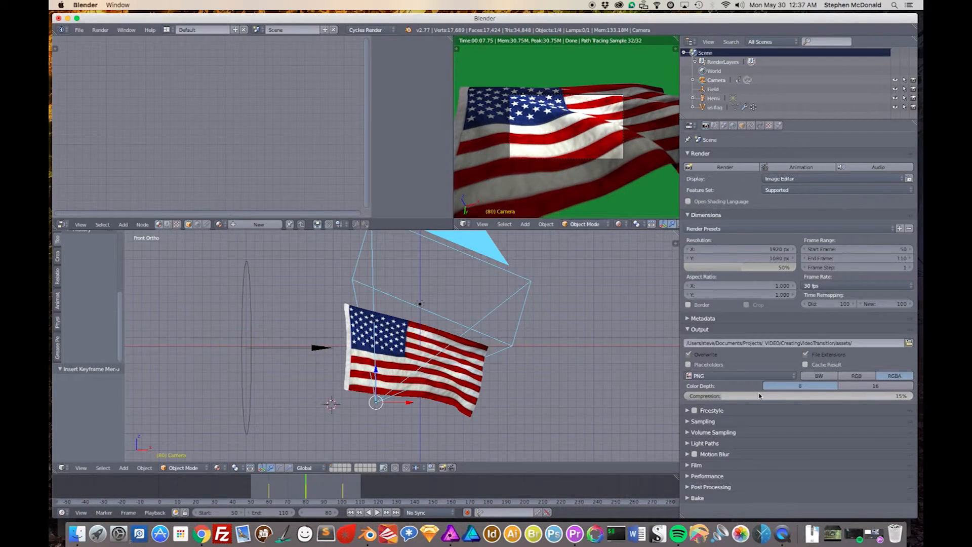
pyautogui.moveTo(732, 382)
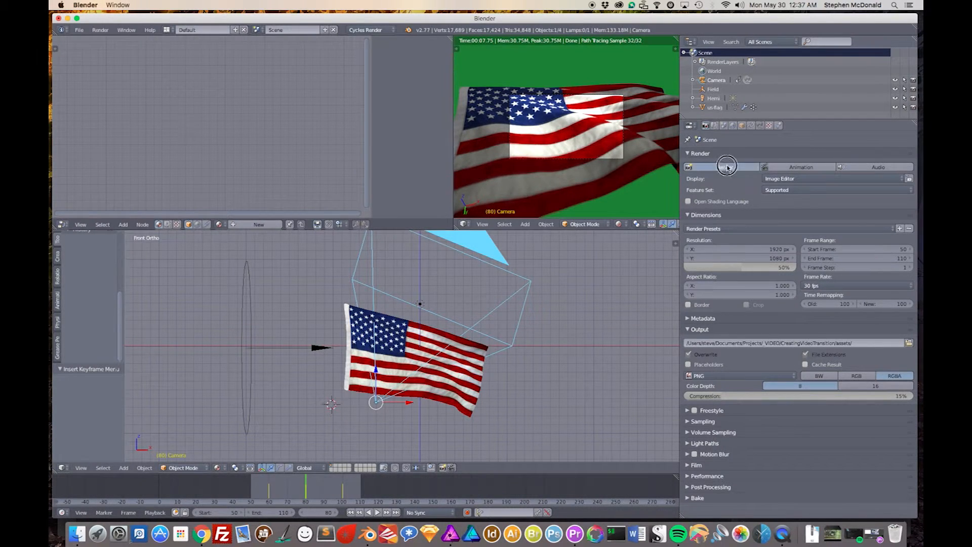
# Step: Render frame 80 as a still showing the waving flag close up
pyautogui.click(723, 168)
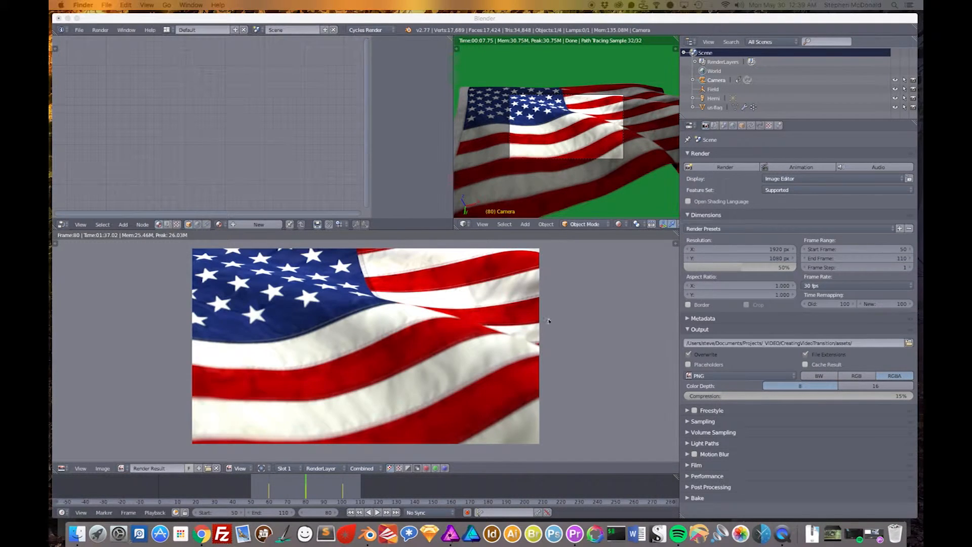
pyautogui.moveTo(853, 354)
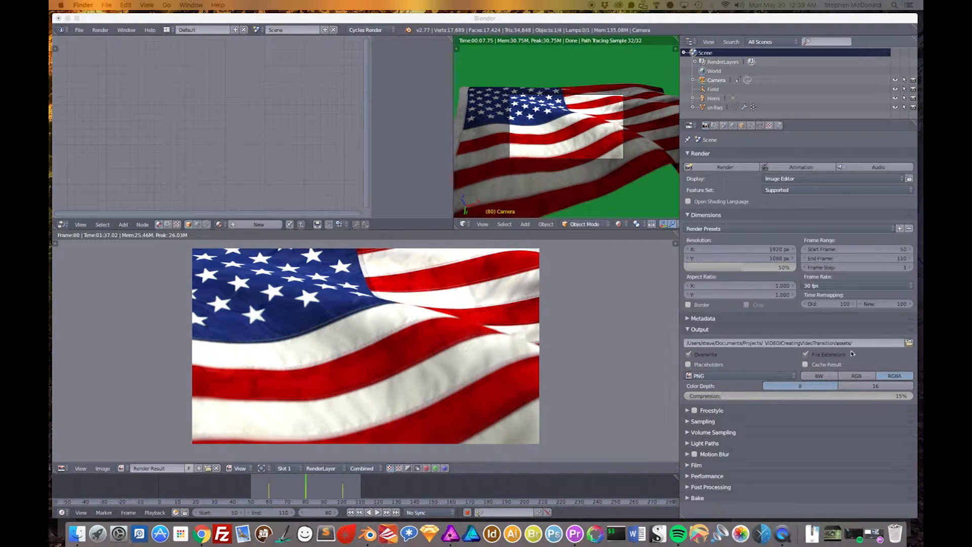
pyautogui.moveTo(748, 382)
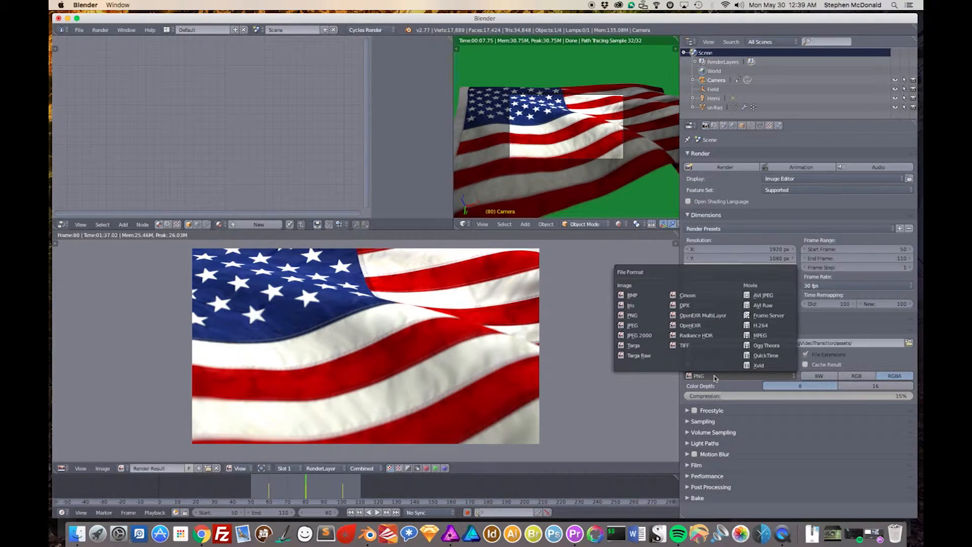
pyautogui.moveTo(759, 366)
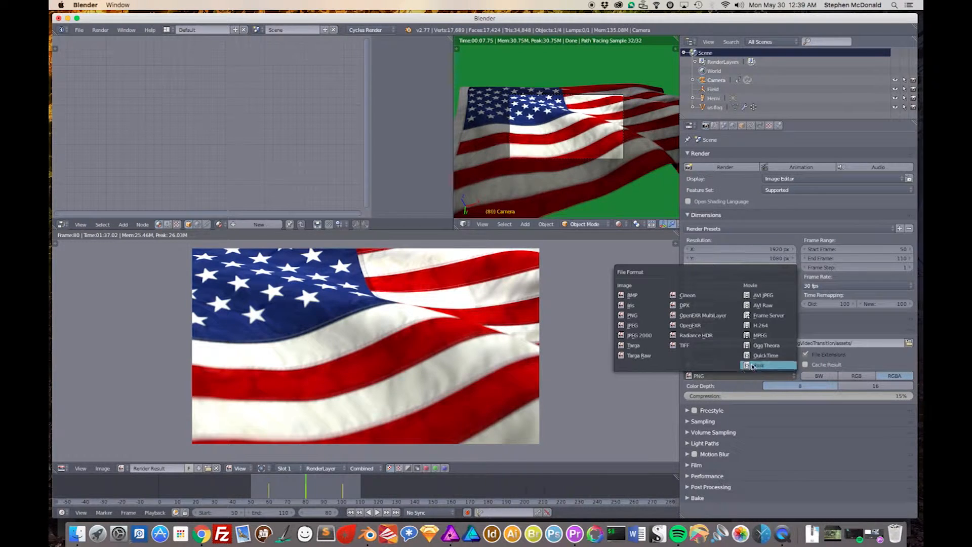
# Step: Switch the render file format to QuickTime and pick a video codec
pyautogui.click(767, 365)
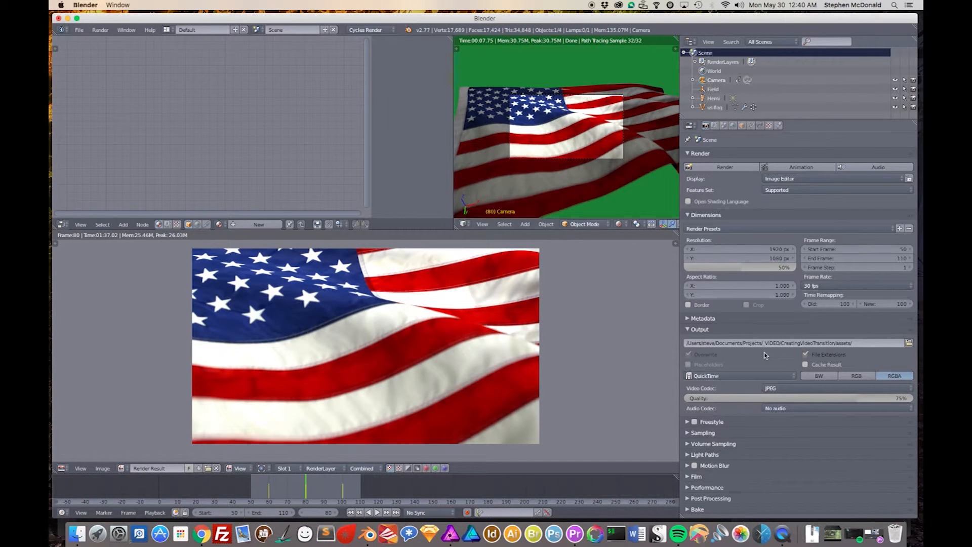
pyautogui.moveTo(728, 403)
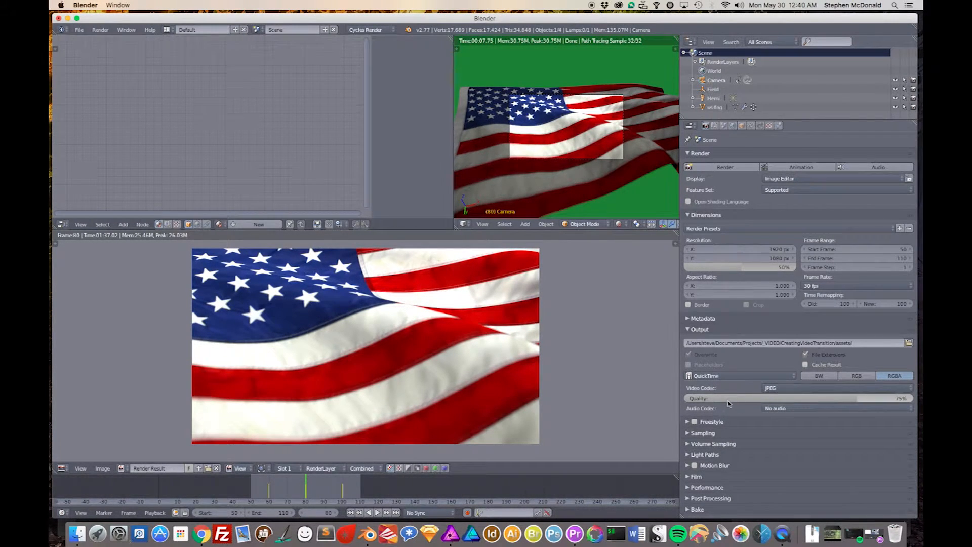
pyautogui.moveTo(772, 388)
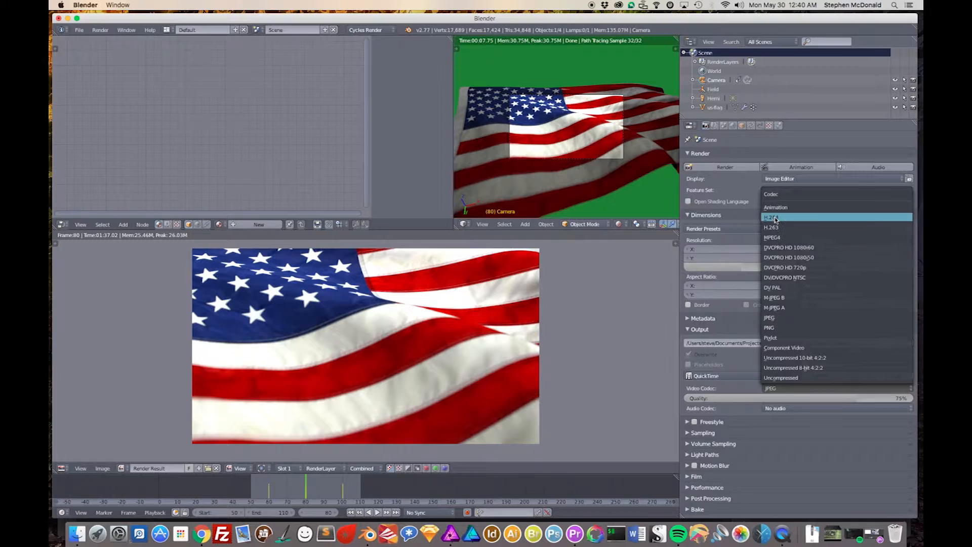
pyautogui.click(772, 217)
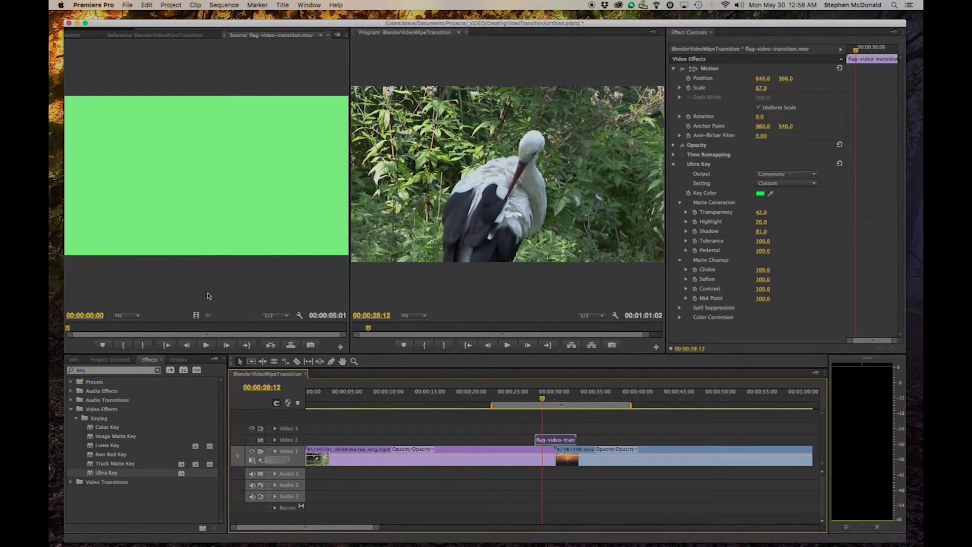
# Step: Park the playhead before the transition and show the project's media list with flag-video-transition.mov
pyautogui.click(206, 344)
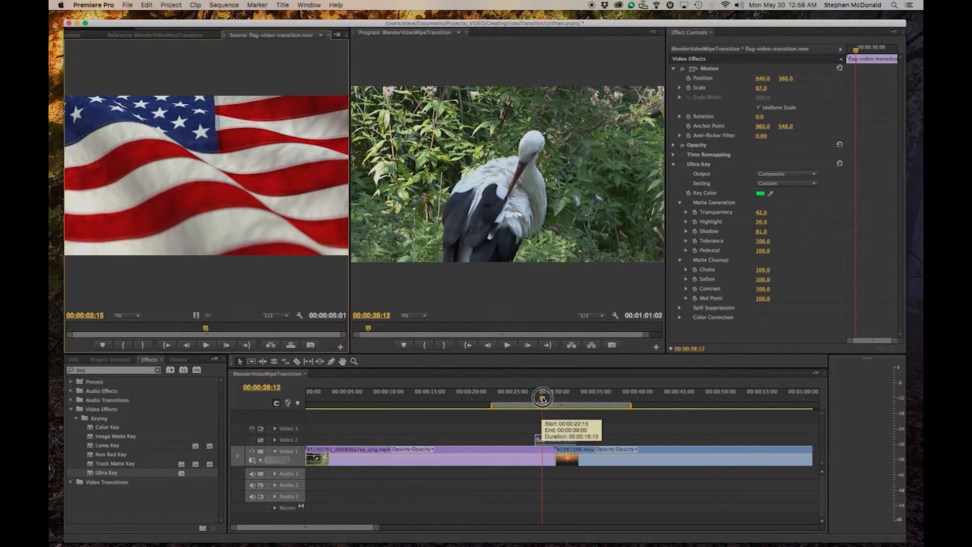
pyautogui.click(507, 345)
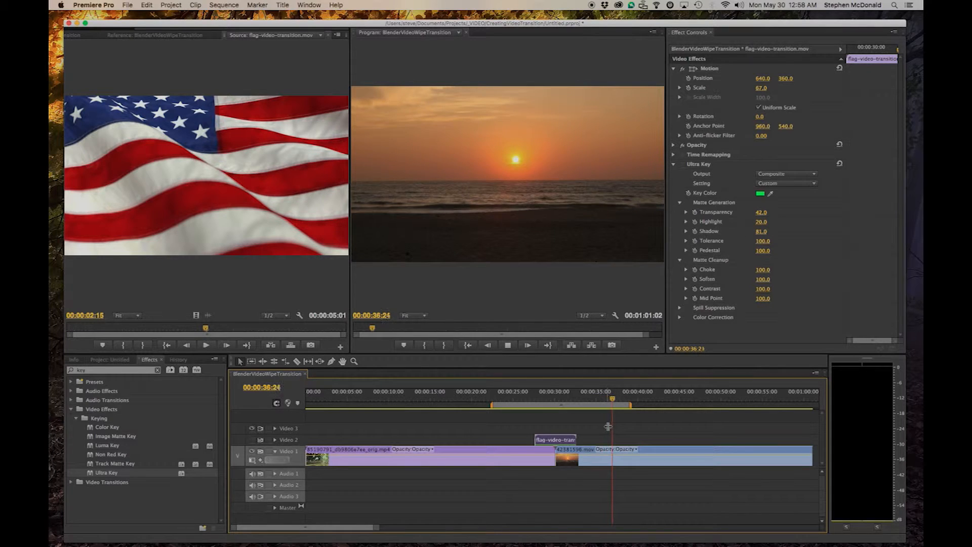
pyautogui.click(618, 399)
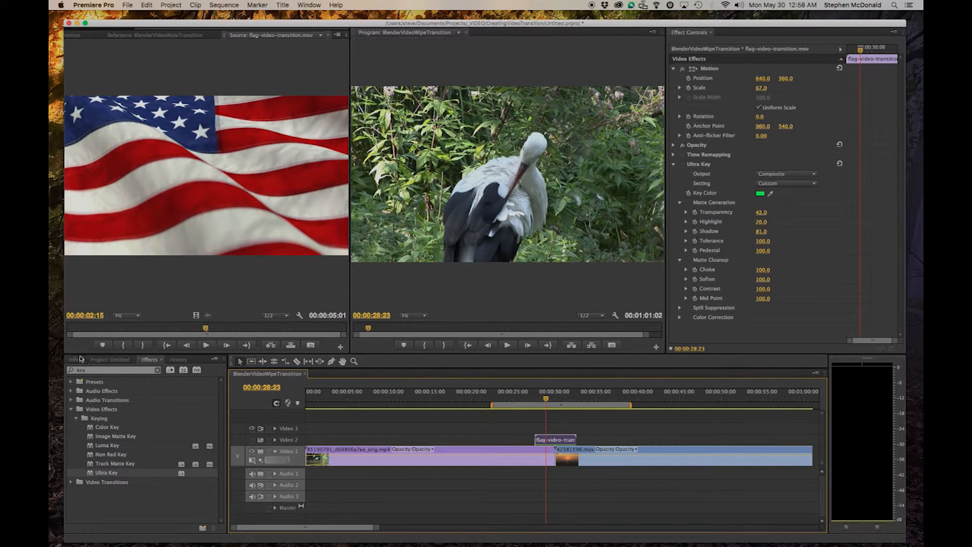
pyautogui.click(105, 359)
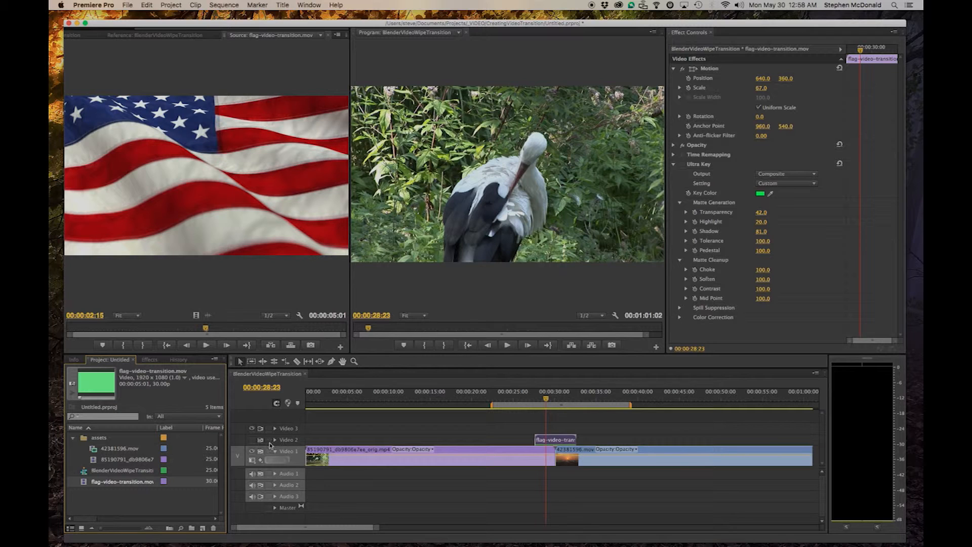
# Step: Scrub into the flag transition and bring back the keying effects list
pyautogui.click(251, 441)
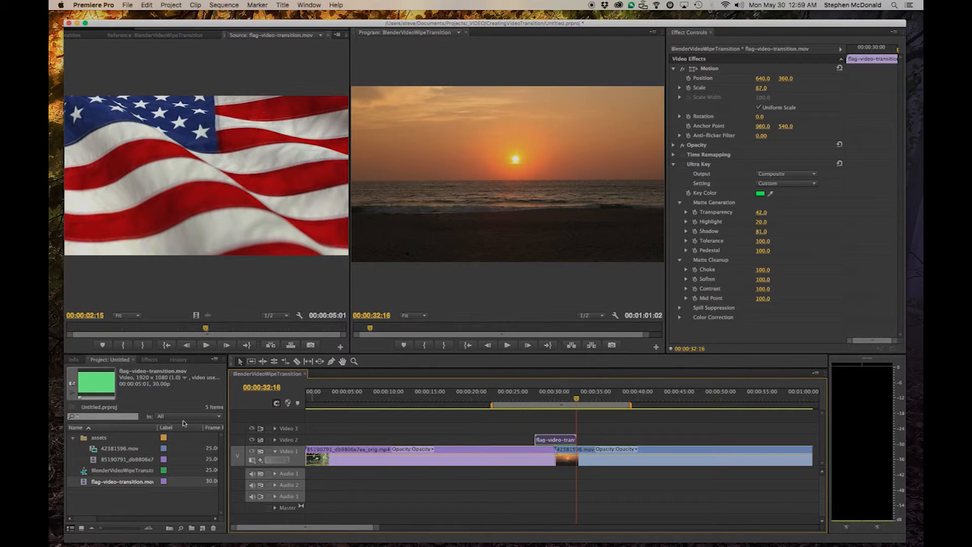
pyautogui.click(149, 359)
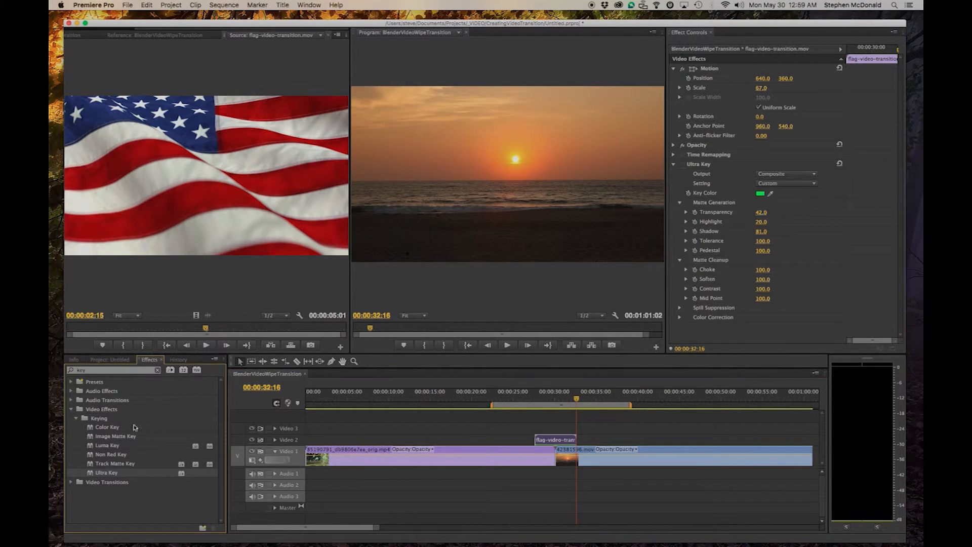
pyautogui.moveTo(377, 134)
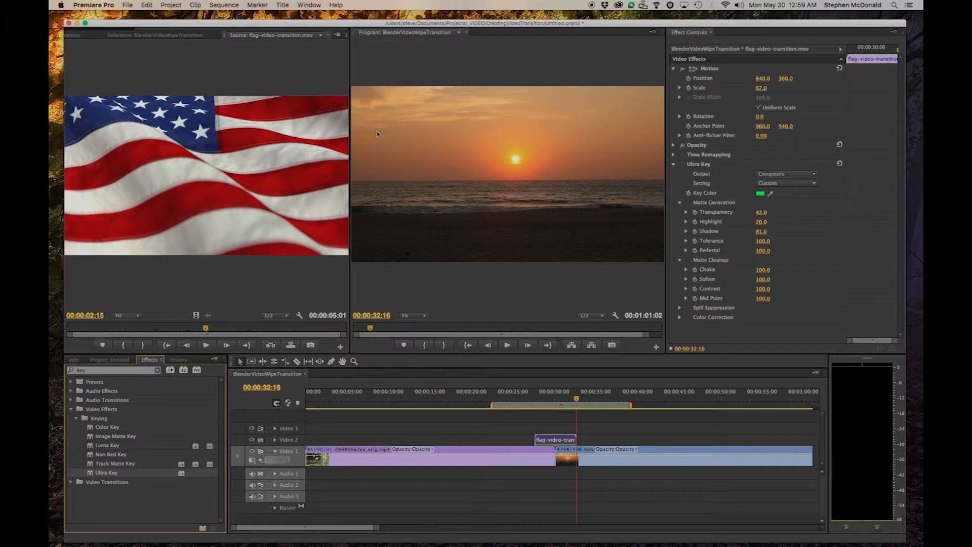
pyautogui.moveTo(387, 187)
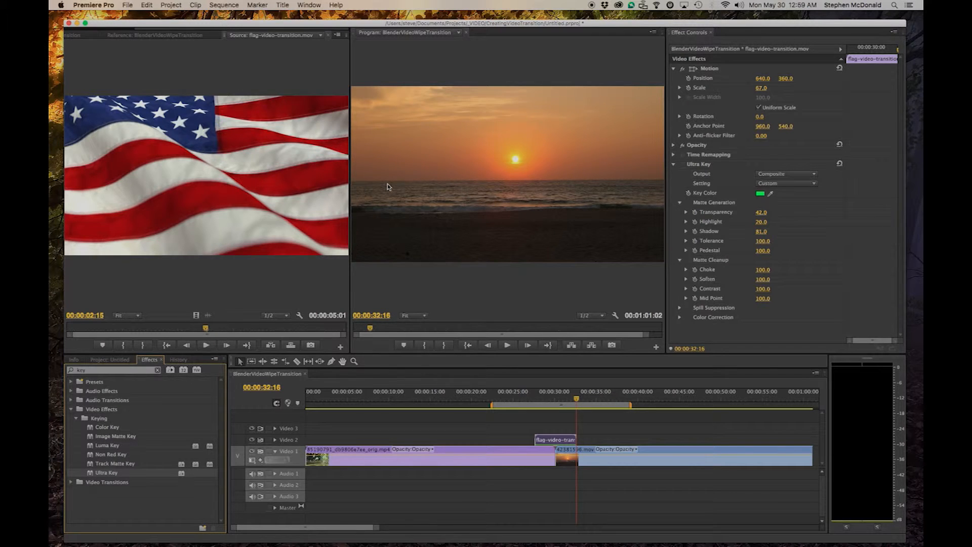
pyautogui.moveTo(103, 438)
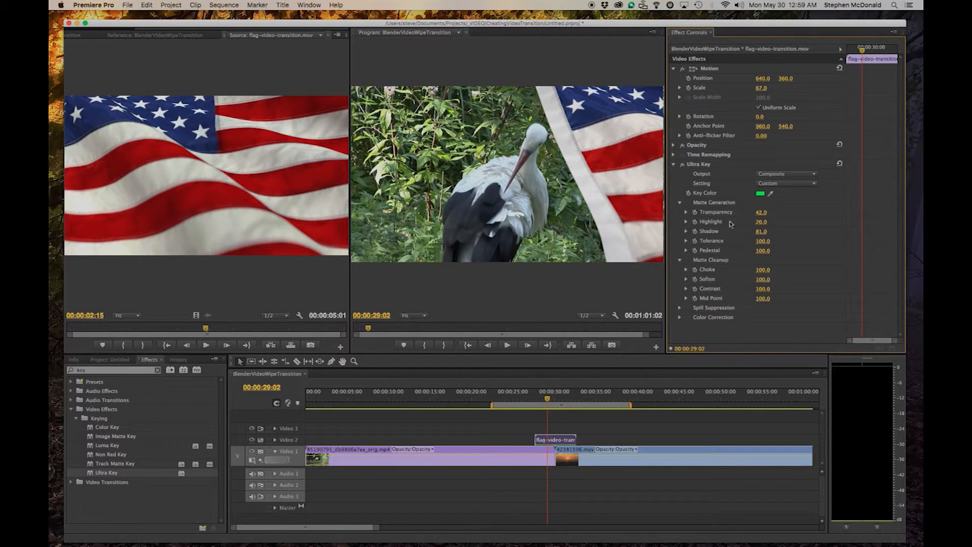
pyautogui.moveTo(758, 203)
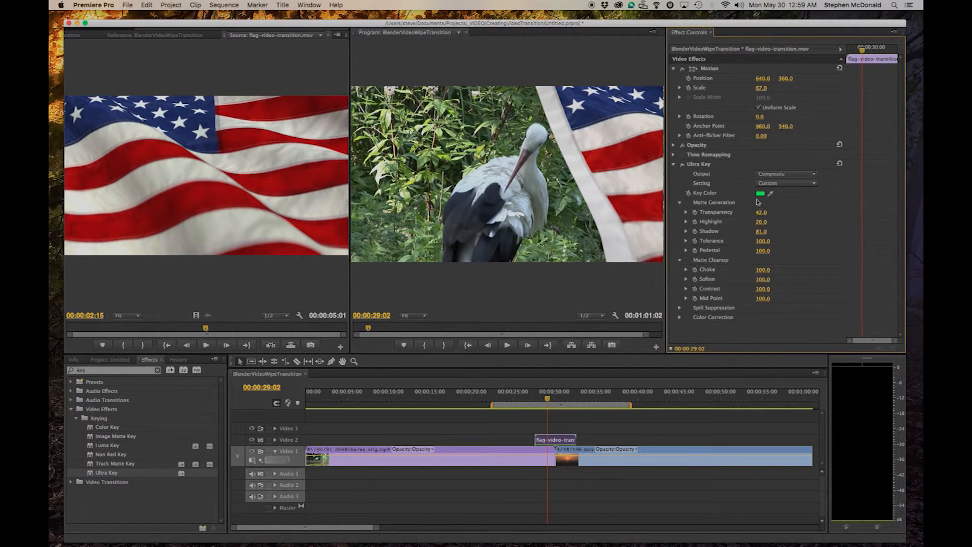
pyautogui.moveTo(758, 219)
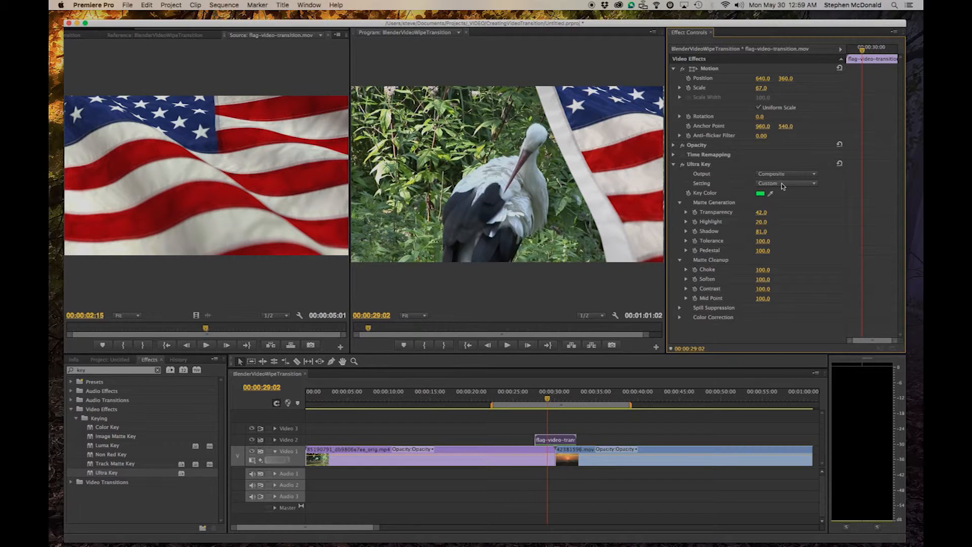
# Step: Set the Ultra Key preset to Aggressive, check an earlier wipe frame, then switch to Custom
pyautogui.click(786, 184)
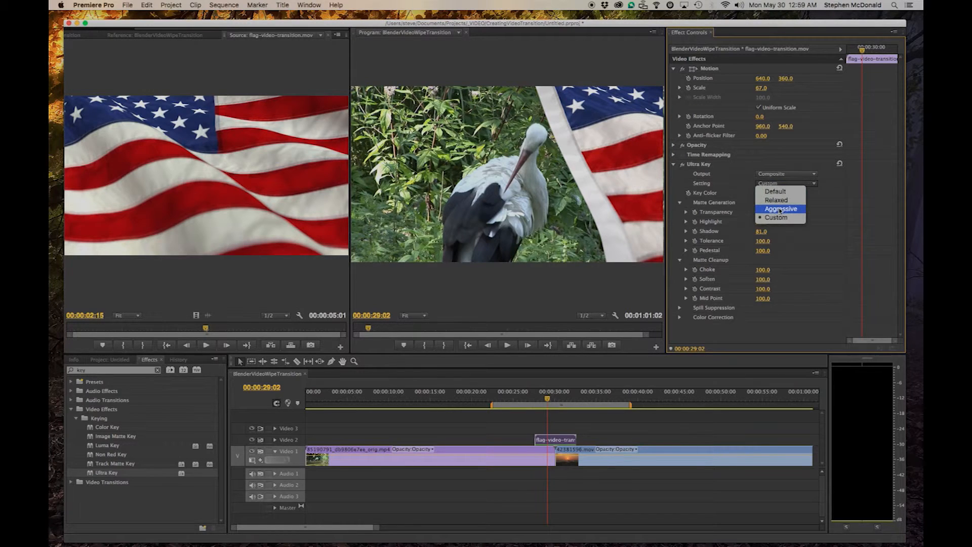
pyautogui.click(781, 209)
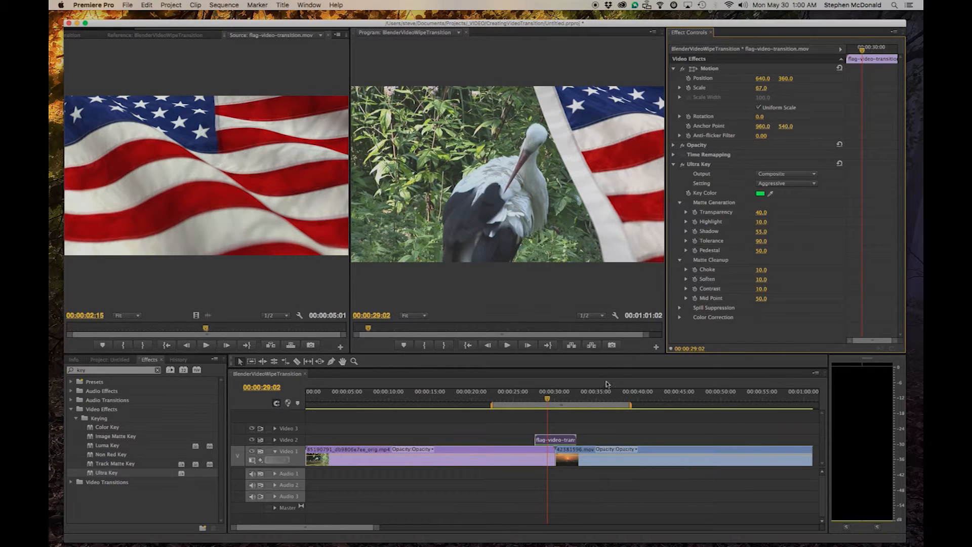
pyautogui.click(541, 400)
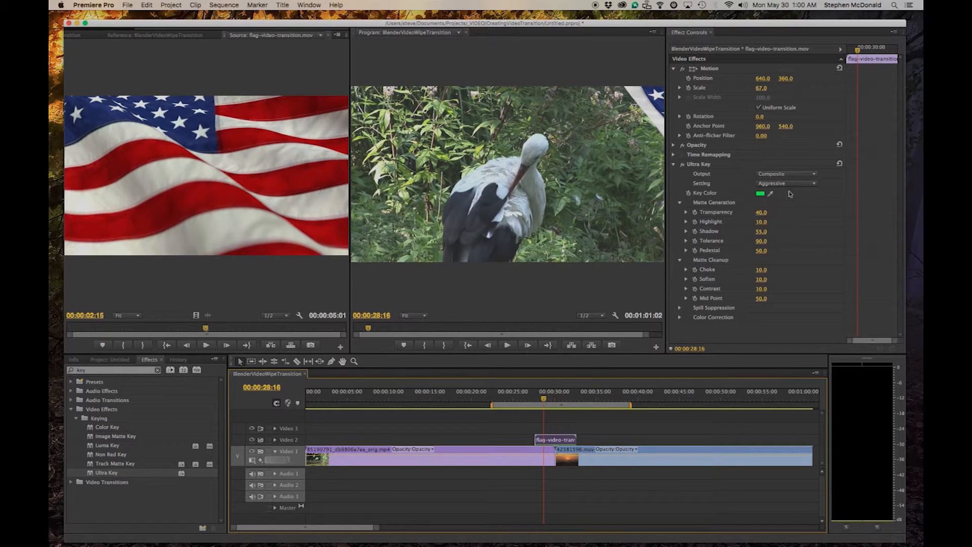
pyautogui.click(786, 183)
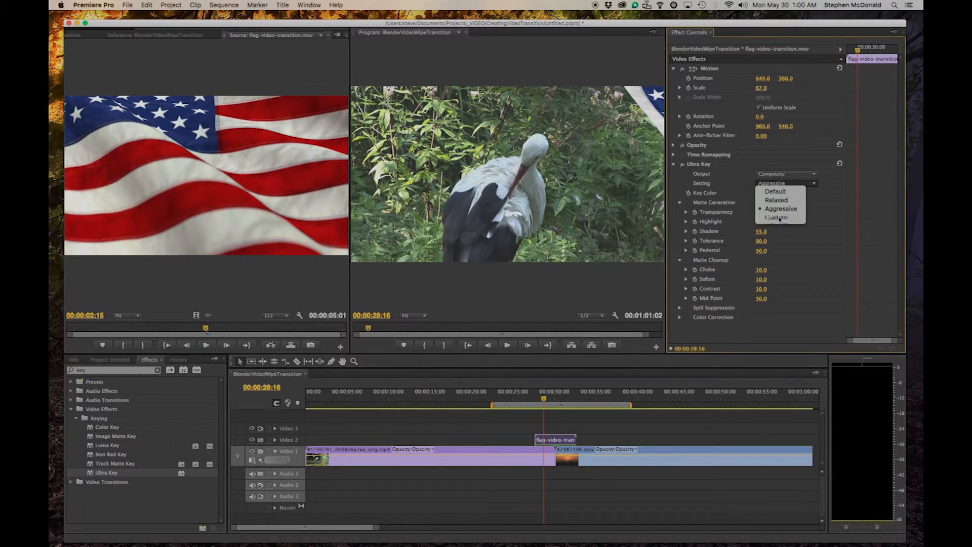
pyautogui.click(777, 218)
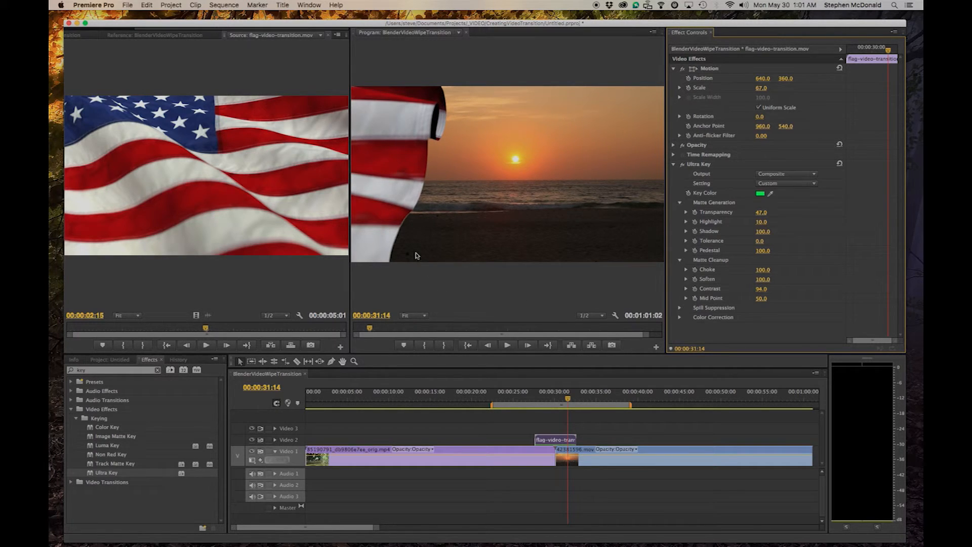
pyautogui.moveTo(757, 292)
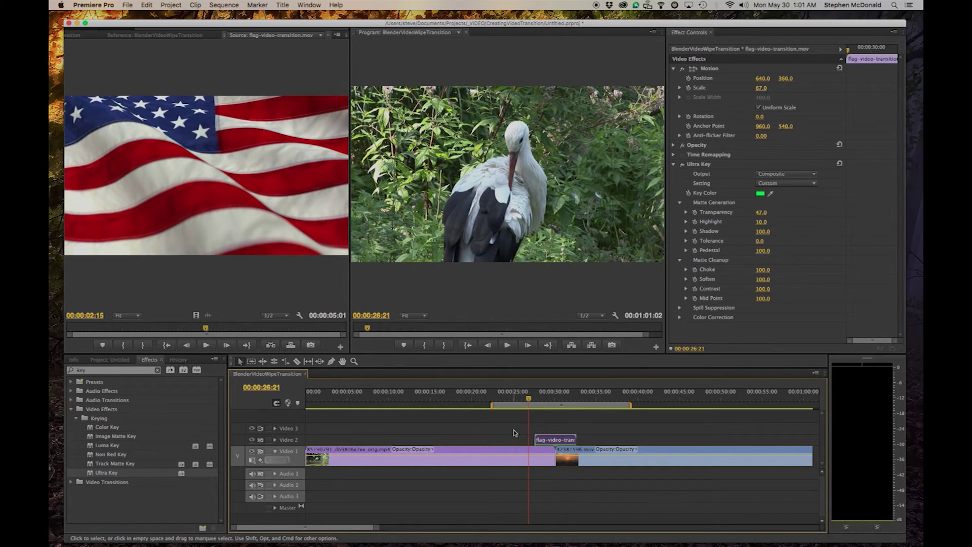
# Step: Play through the flag wipe and return the playhead to 26:07 on the stork footage
pyautogui.click(507, 344)
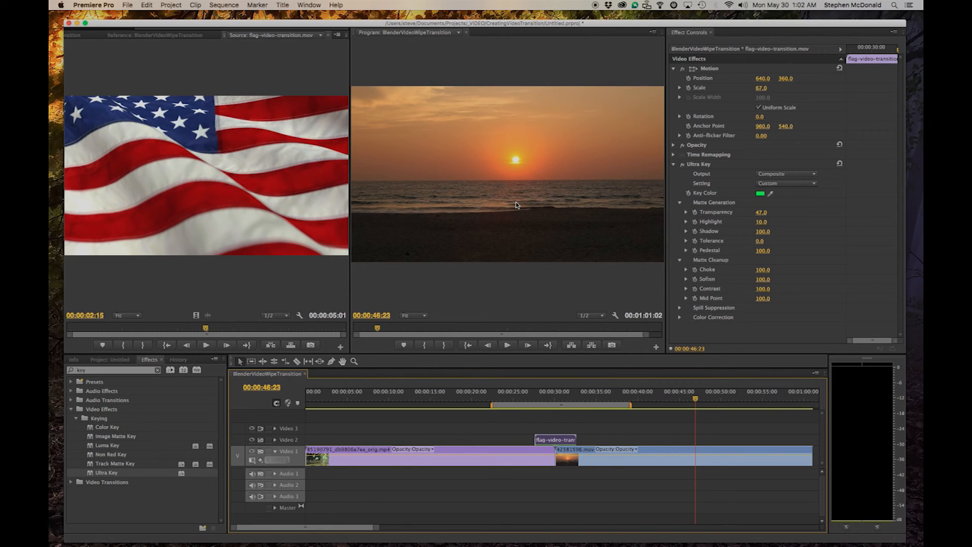
pyautogui.click(524, 408)
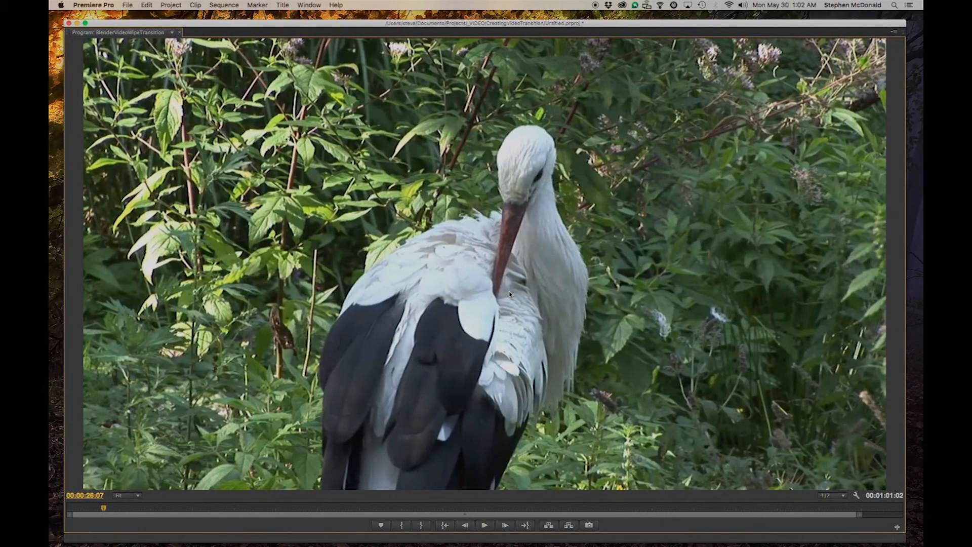
pyautogui.click(484, 526)
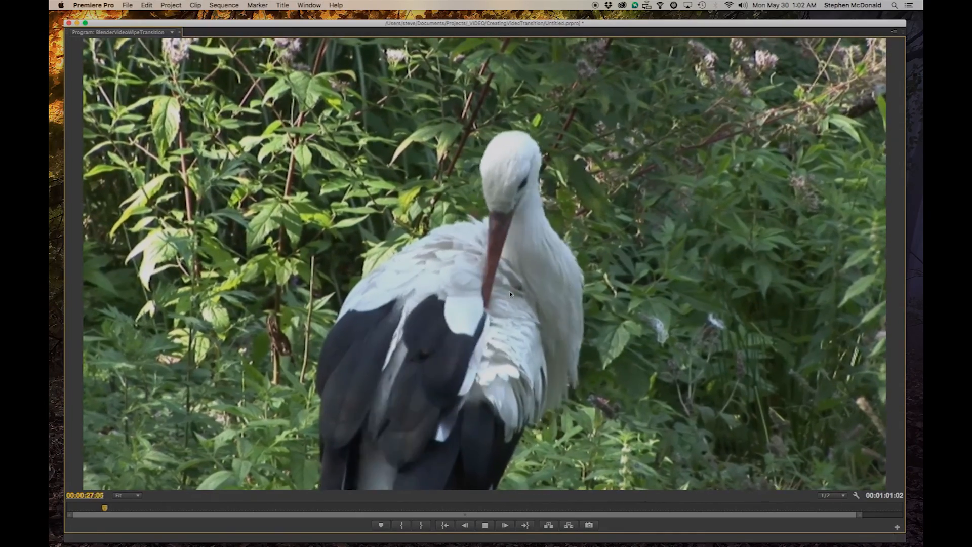
pyautogui.click(505, 525)
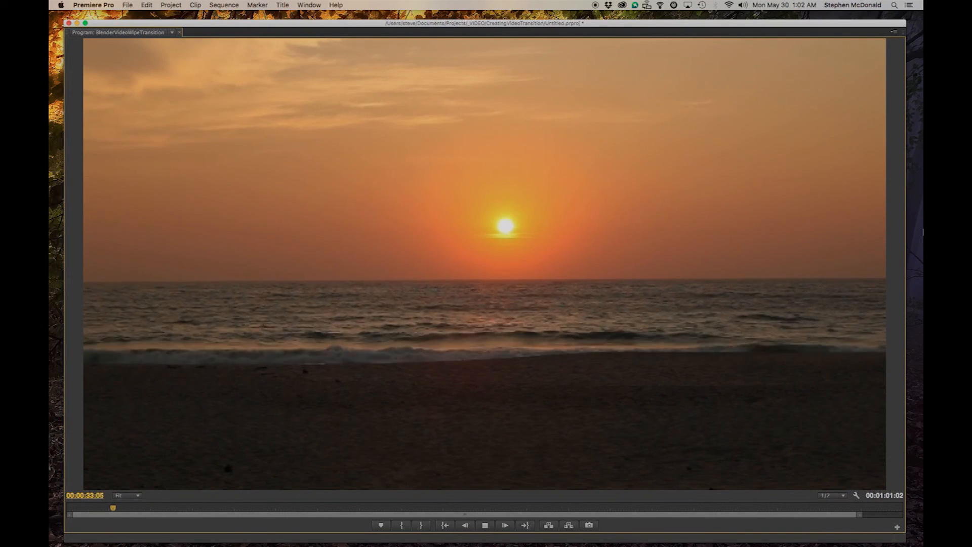
pyautogui.click(484, 524)
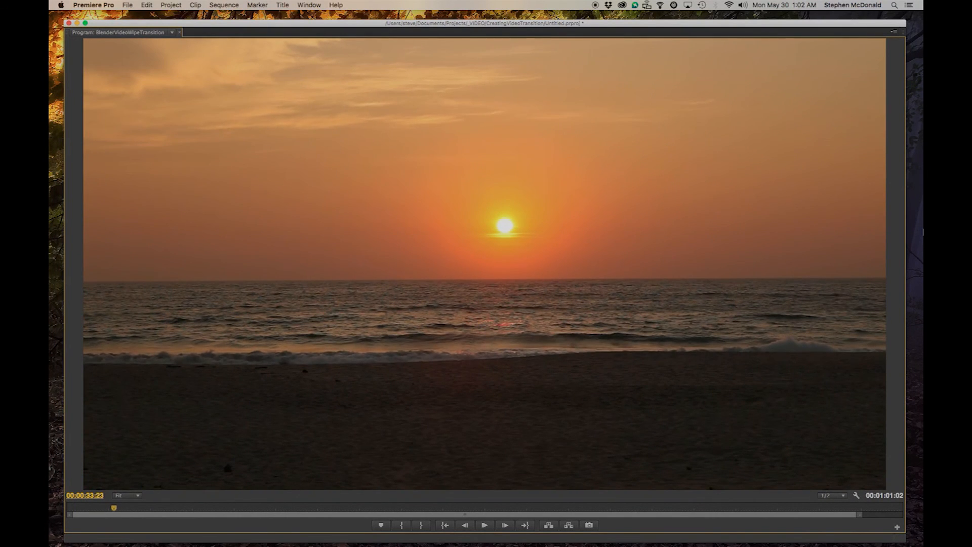